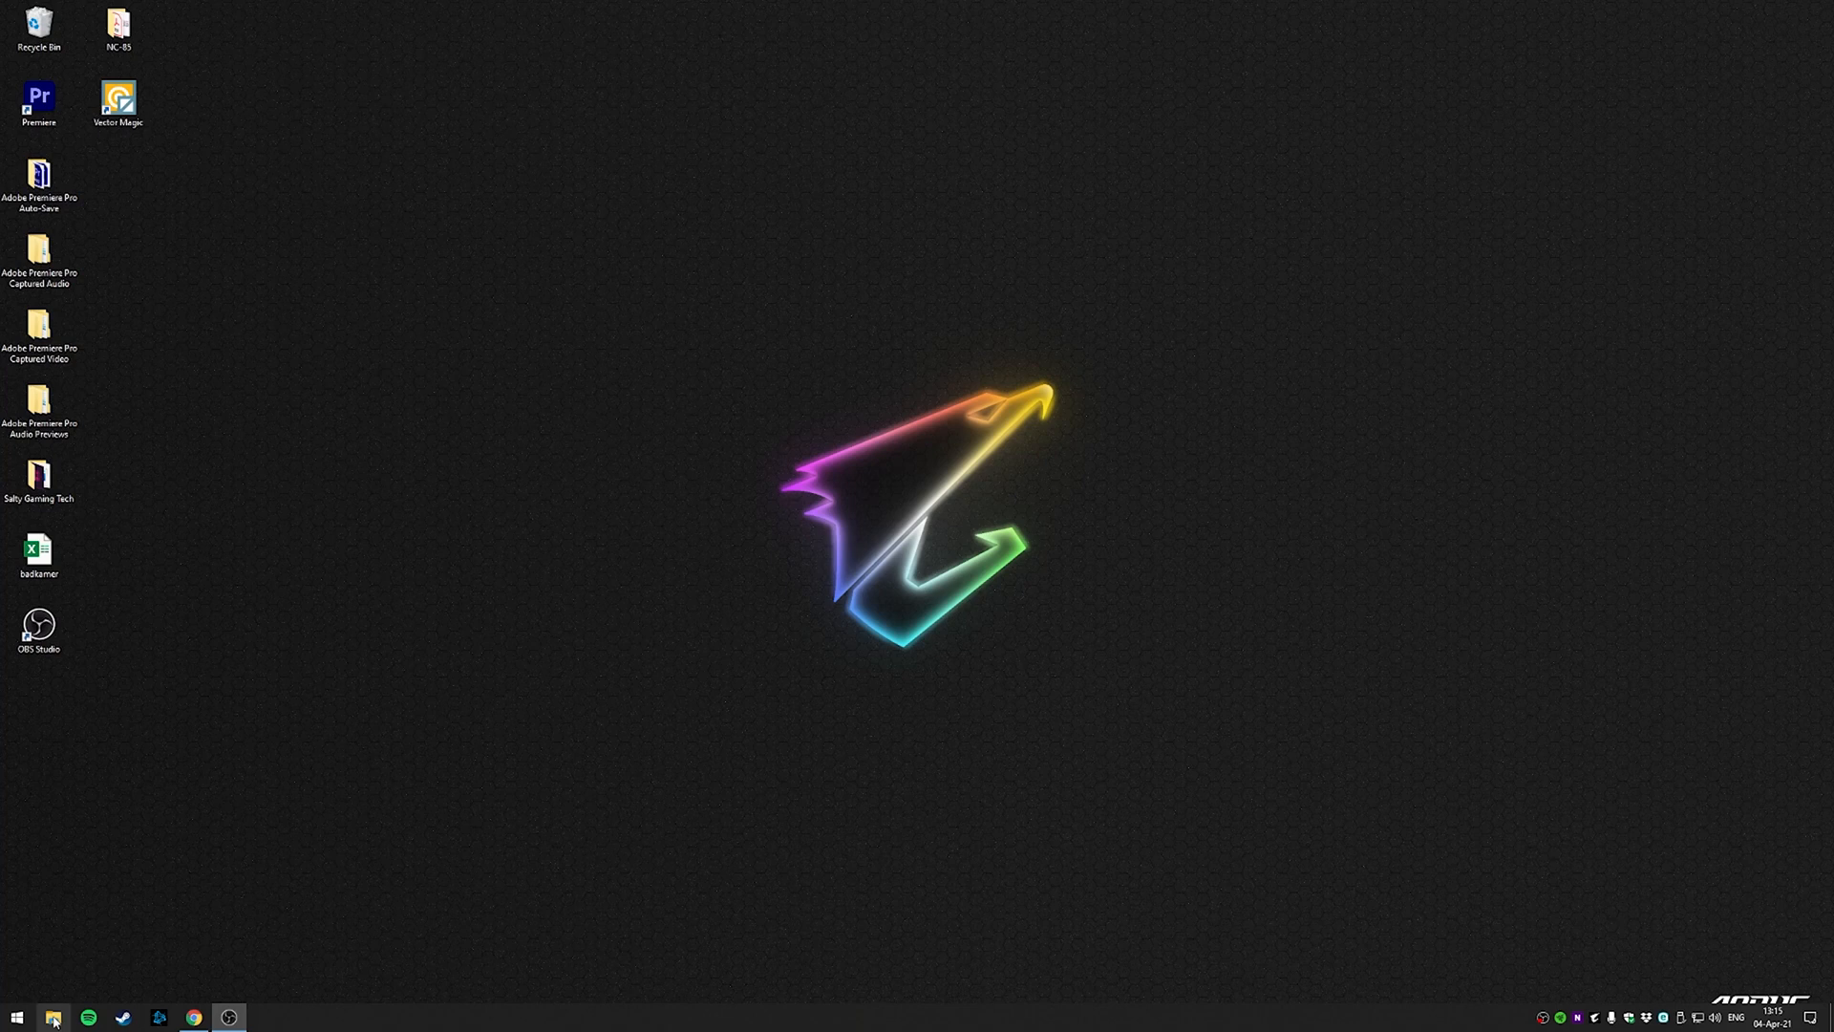
Open File Explorer on This PC, showing the PS3 (F:) drive with 14.5 GB free.
left_click(52, 1016)
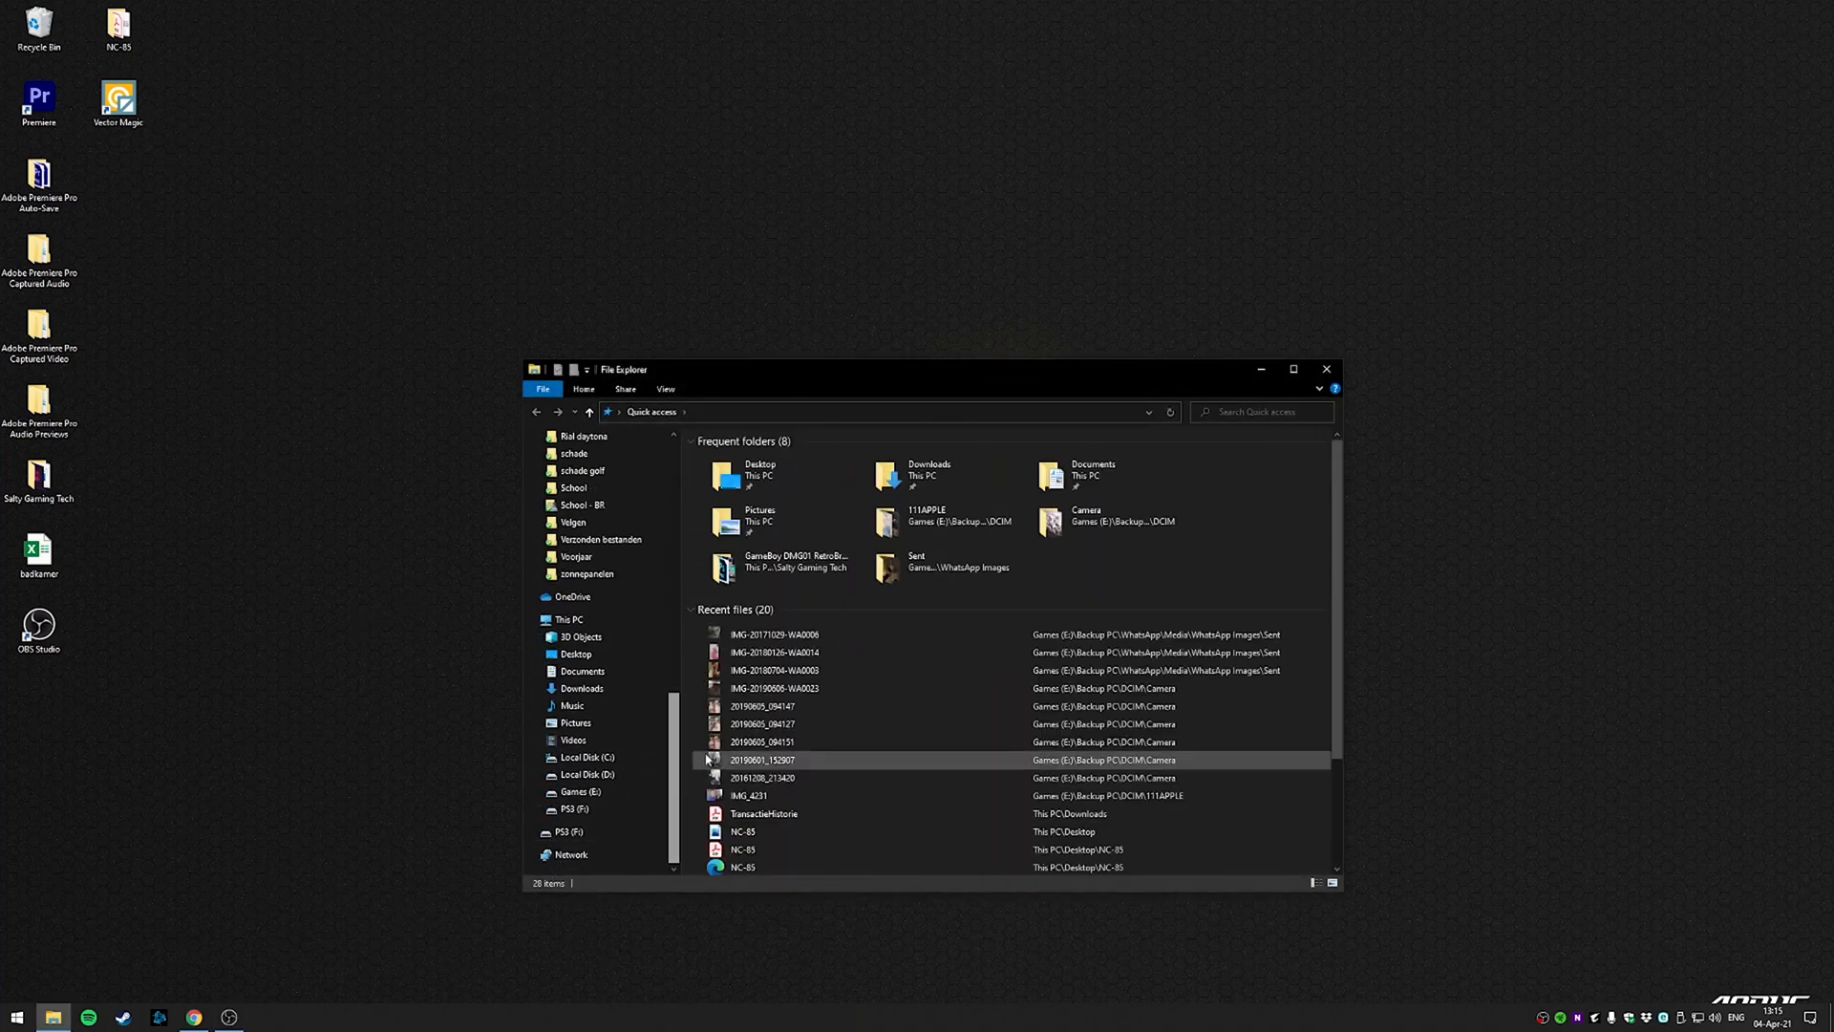
left_click(572, 619)
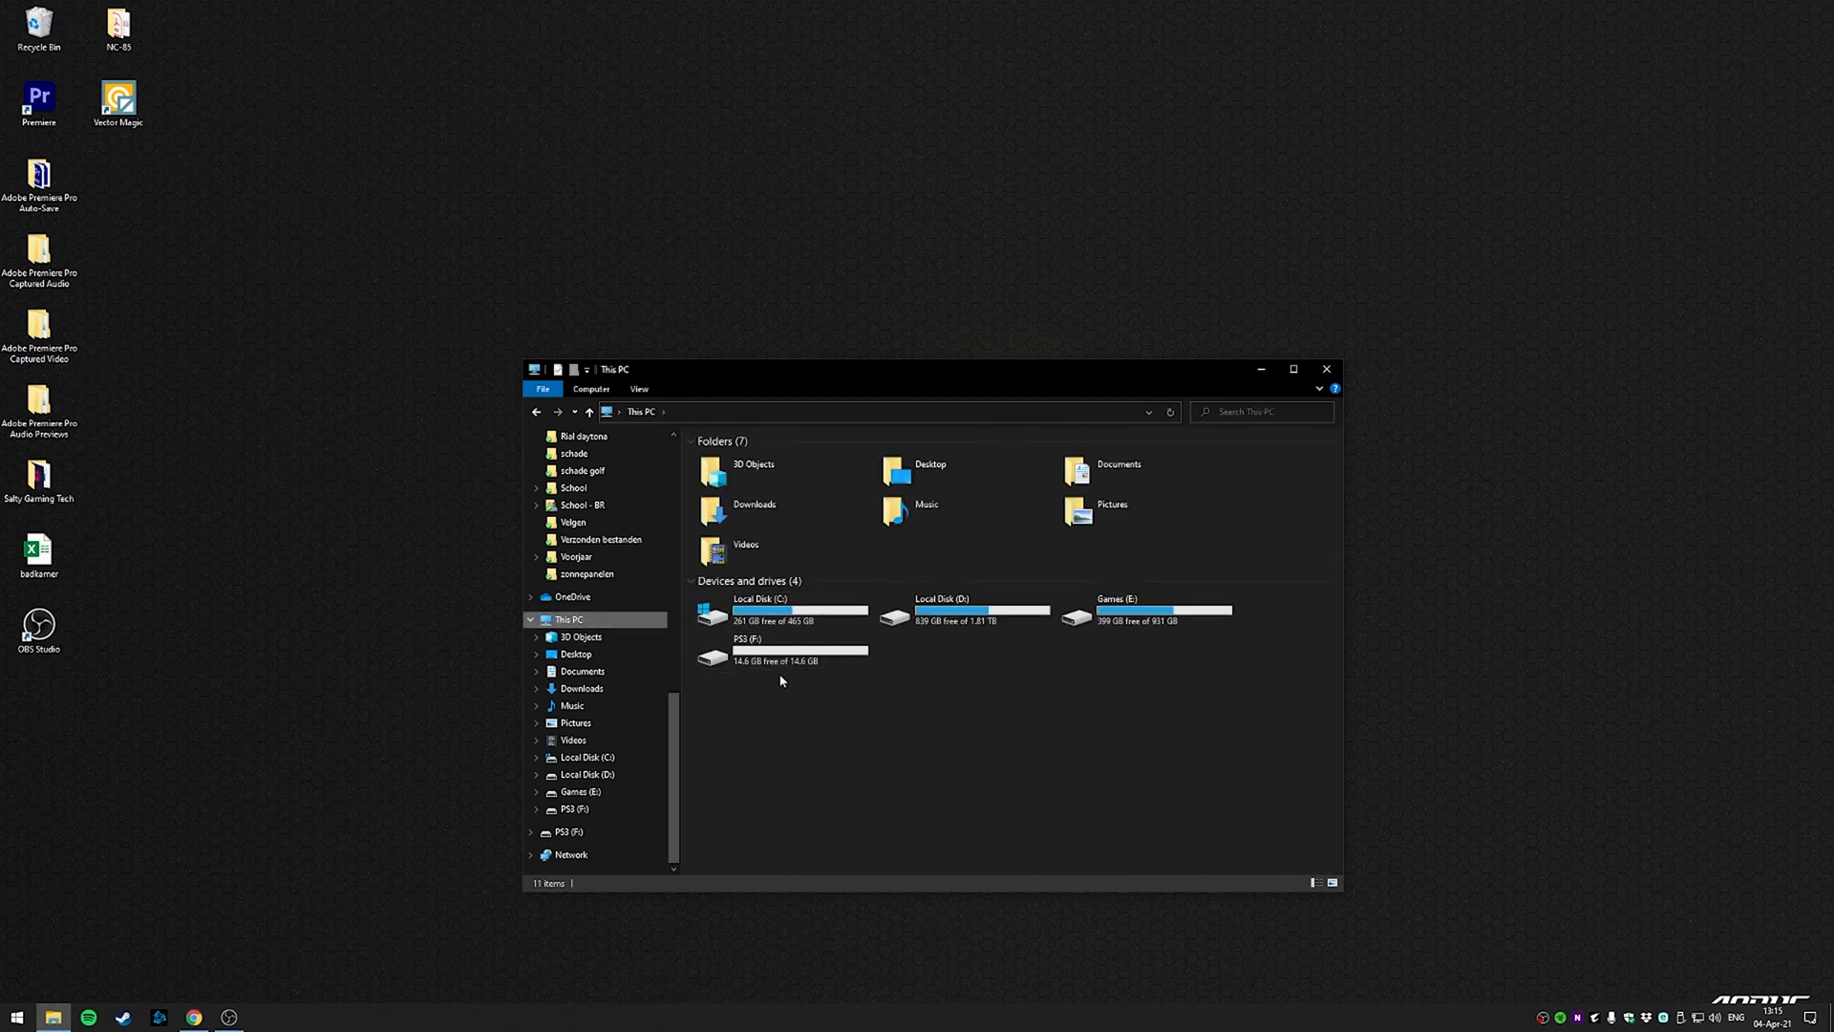
Quick-format PS3 (F:) as FAT32 with label PS3, then open the empty drive.
right_click(748, 650)
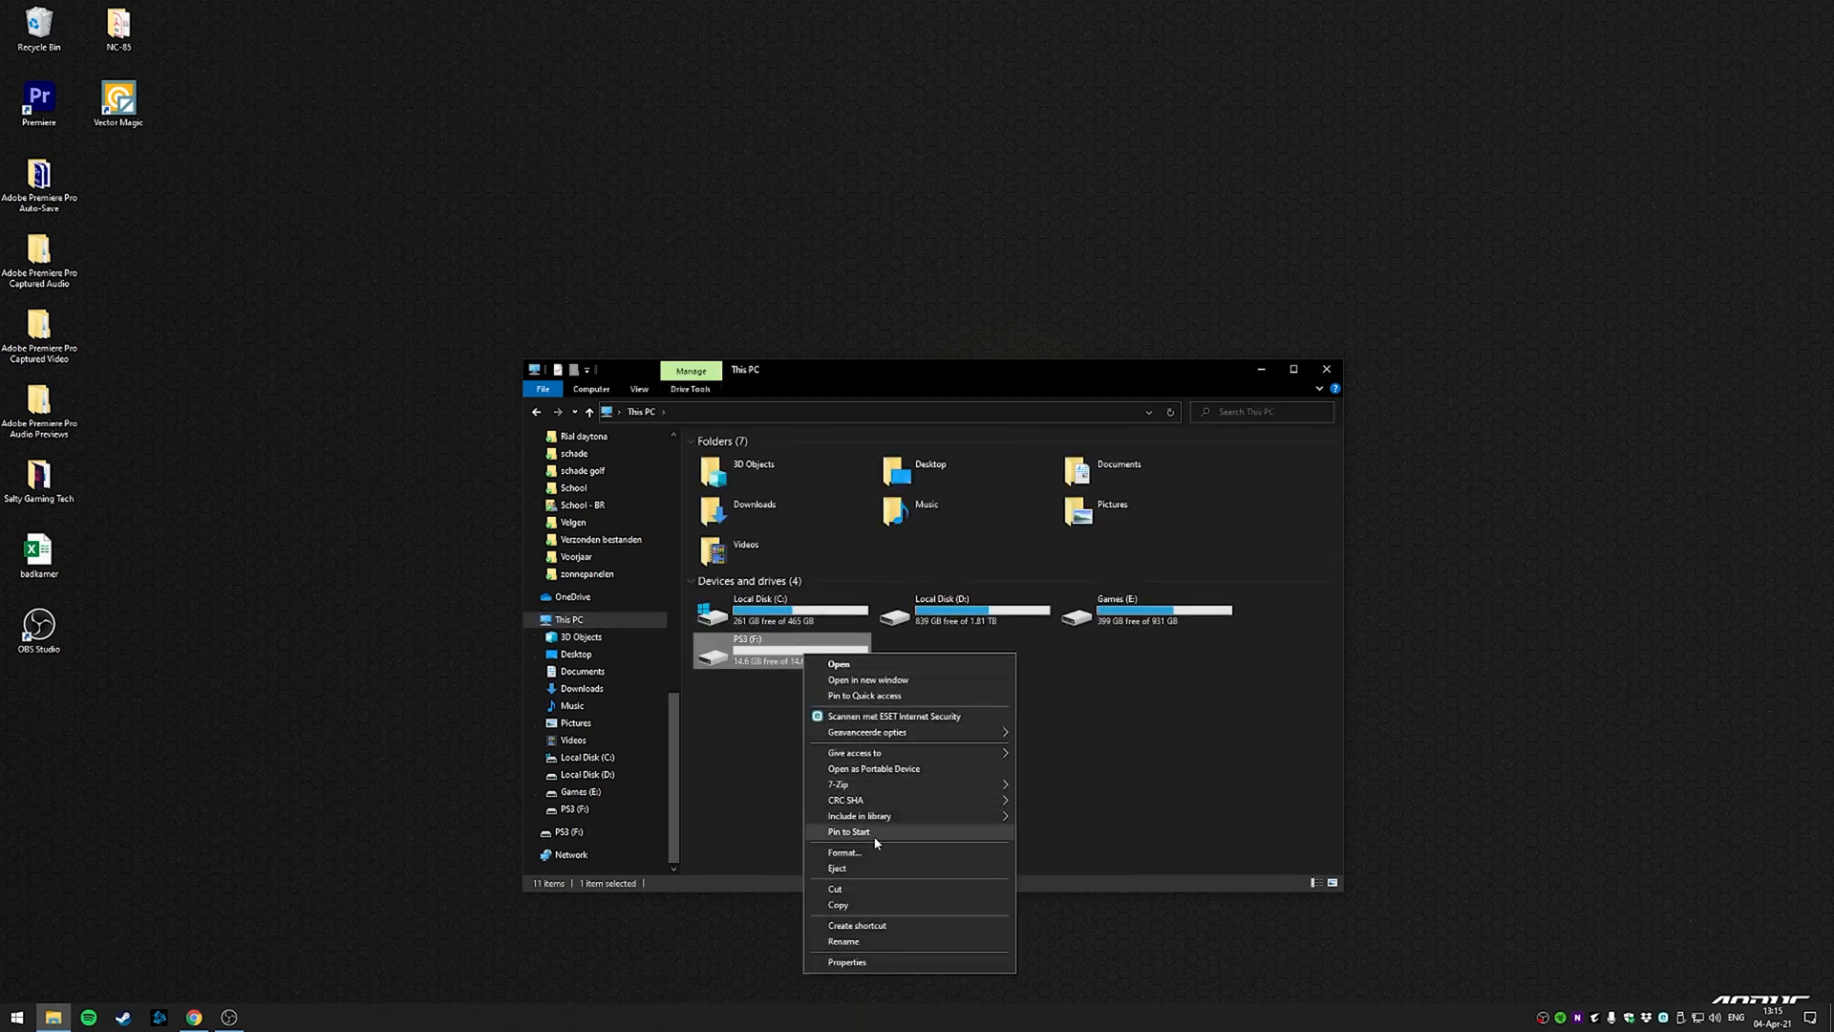
left_click(842, 851)
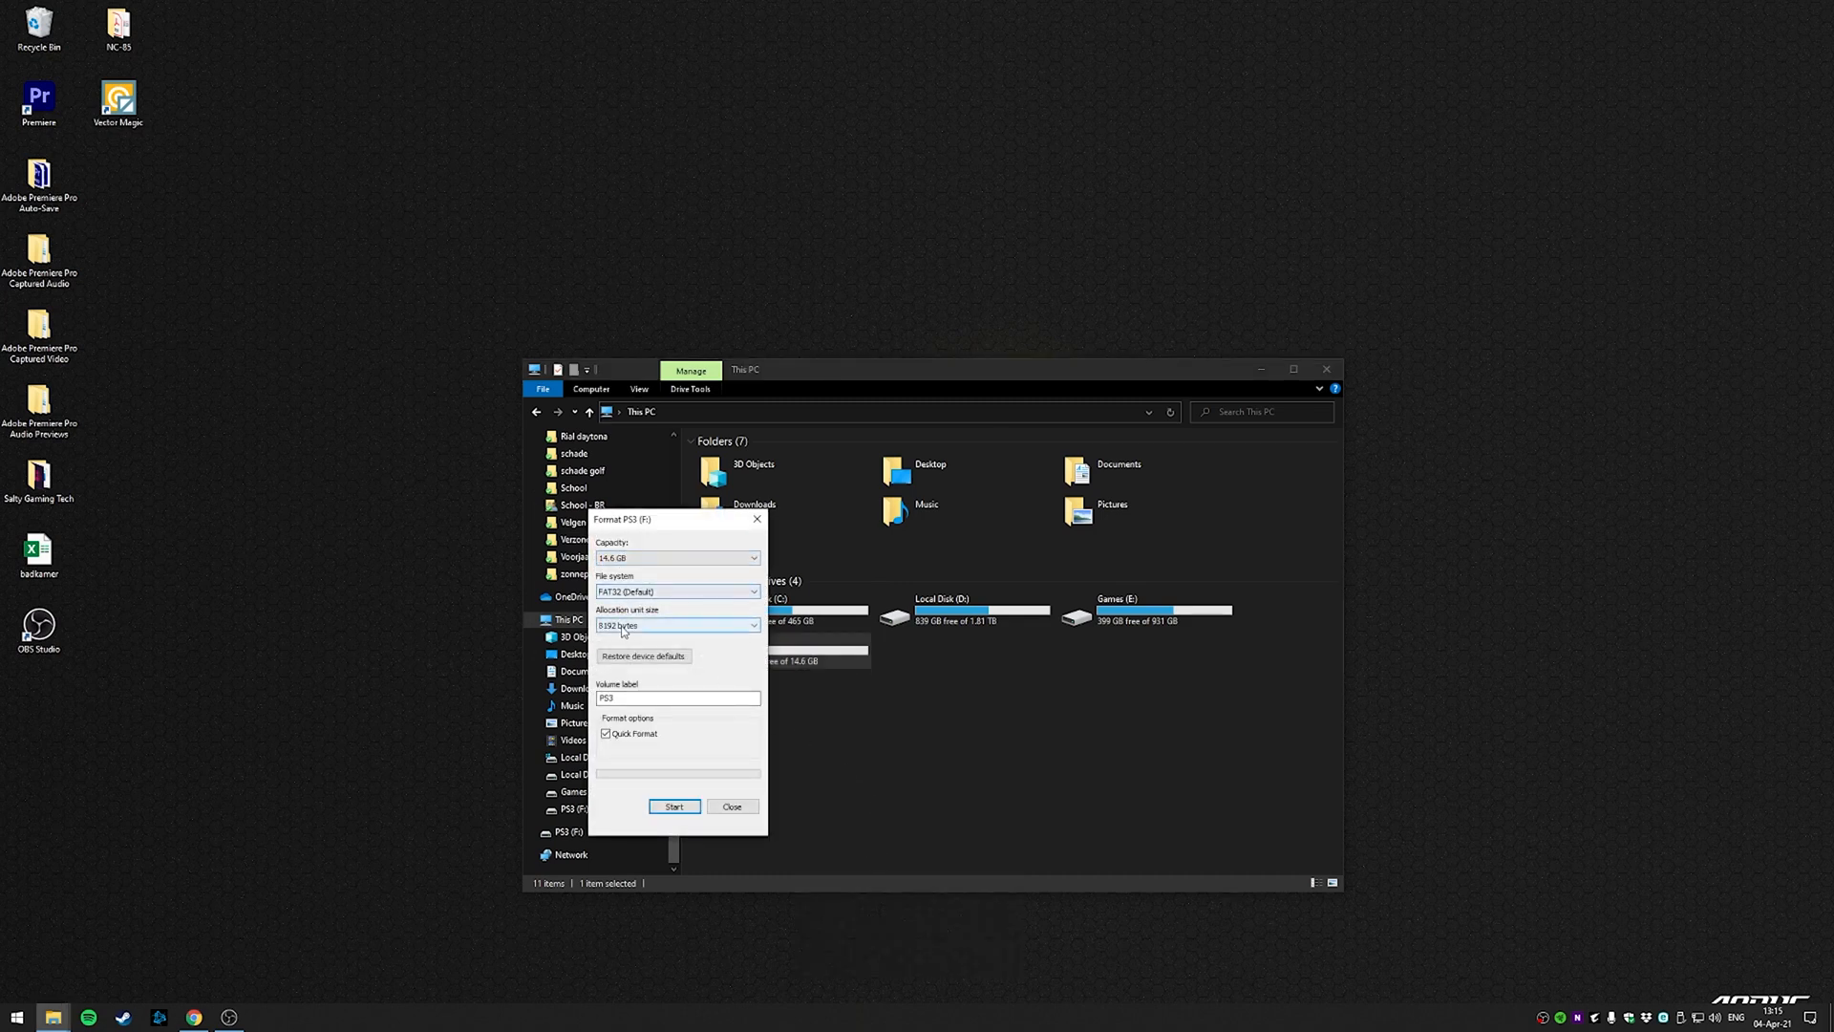
left_click(673, 807)
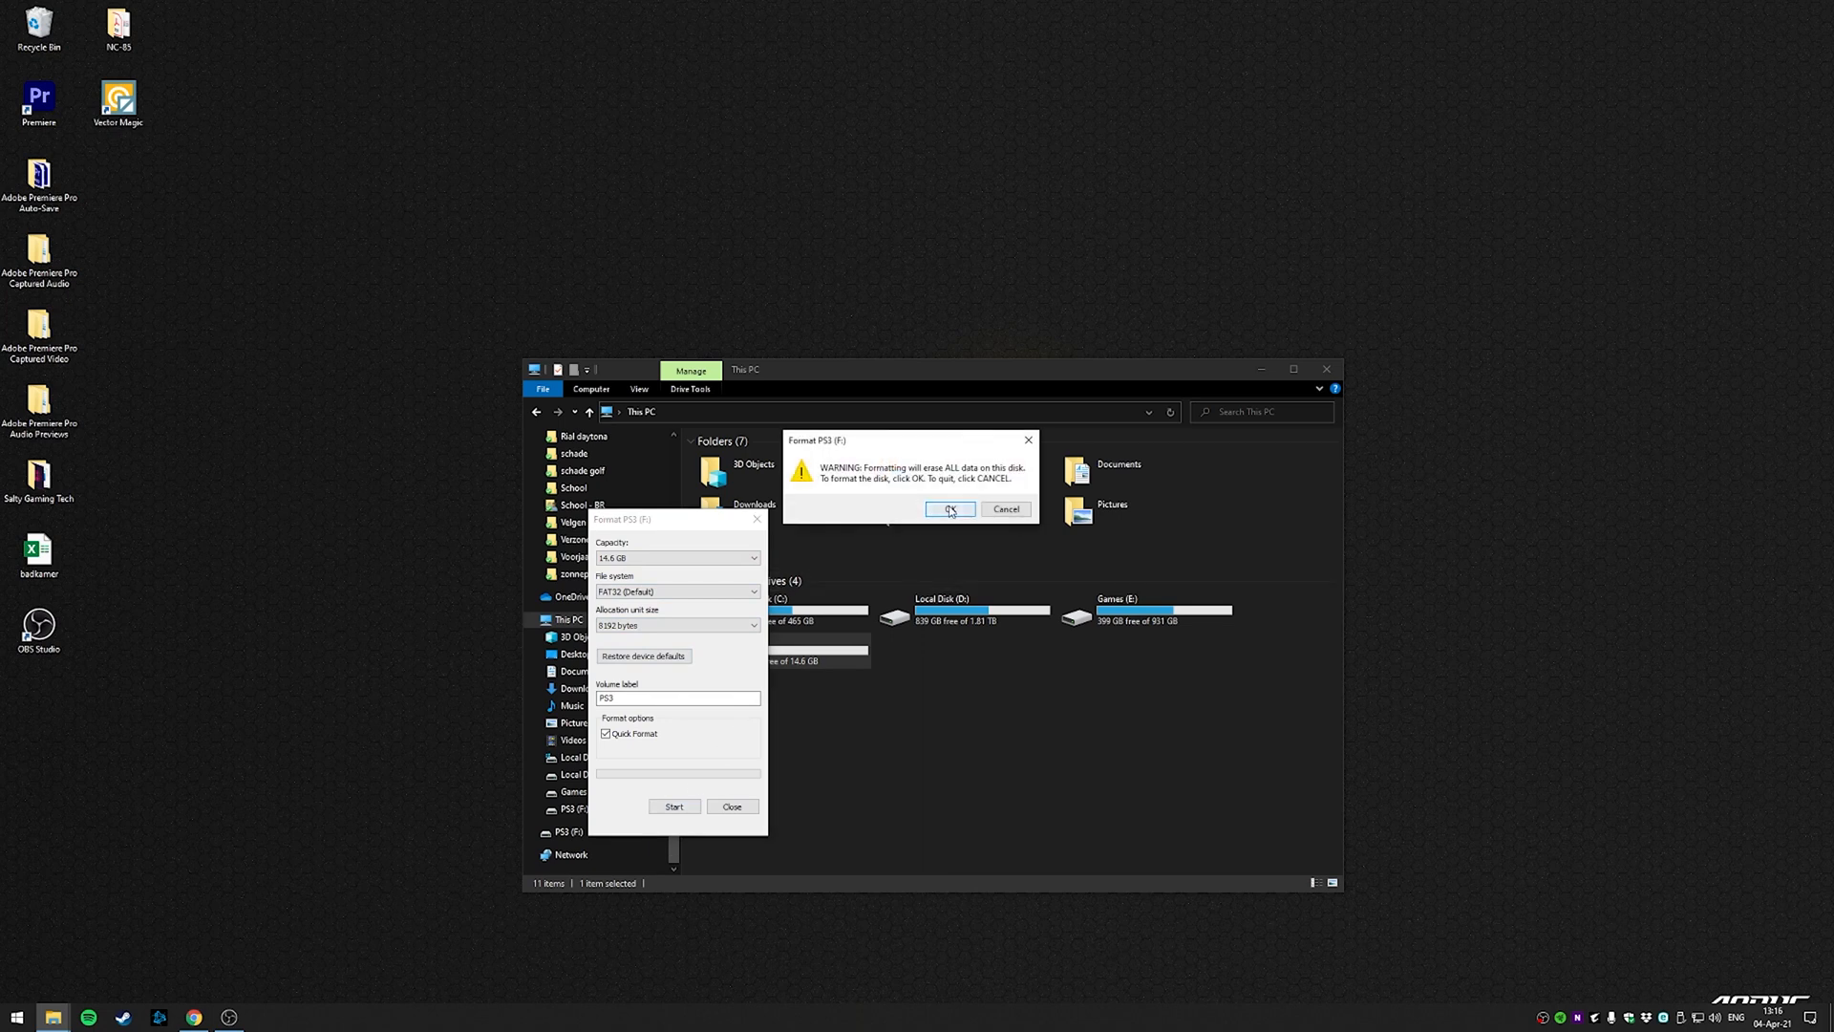
left_click(949, 510)
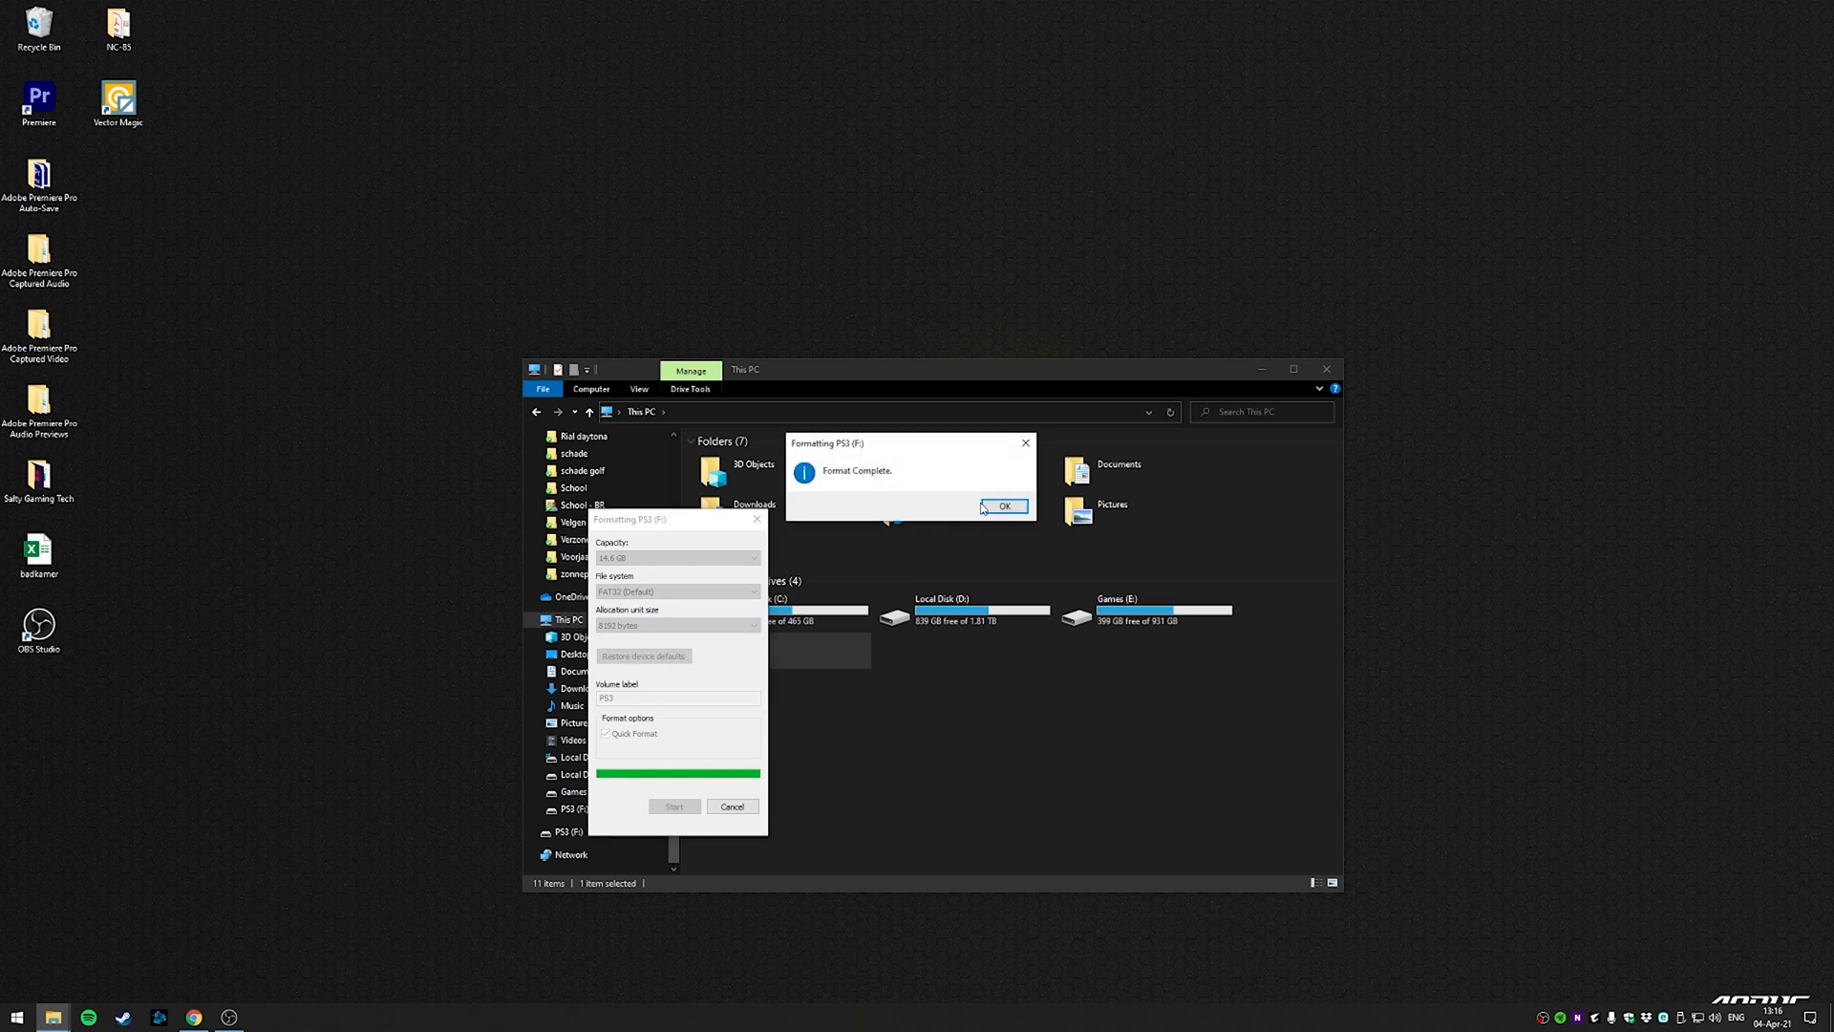
left_click(1005, 505)
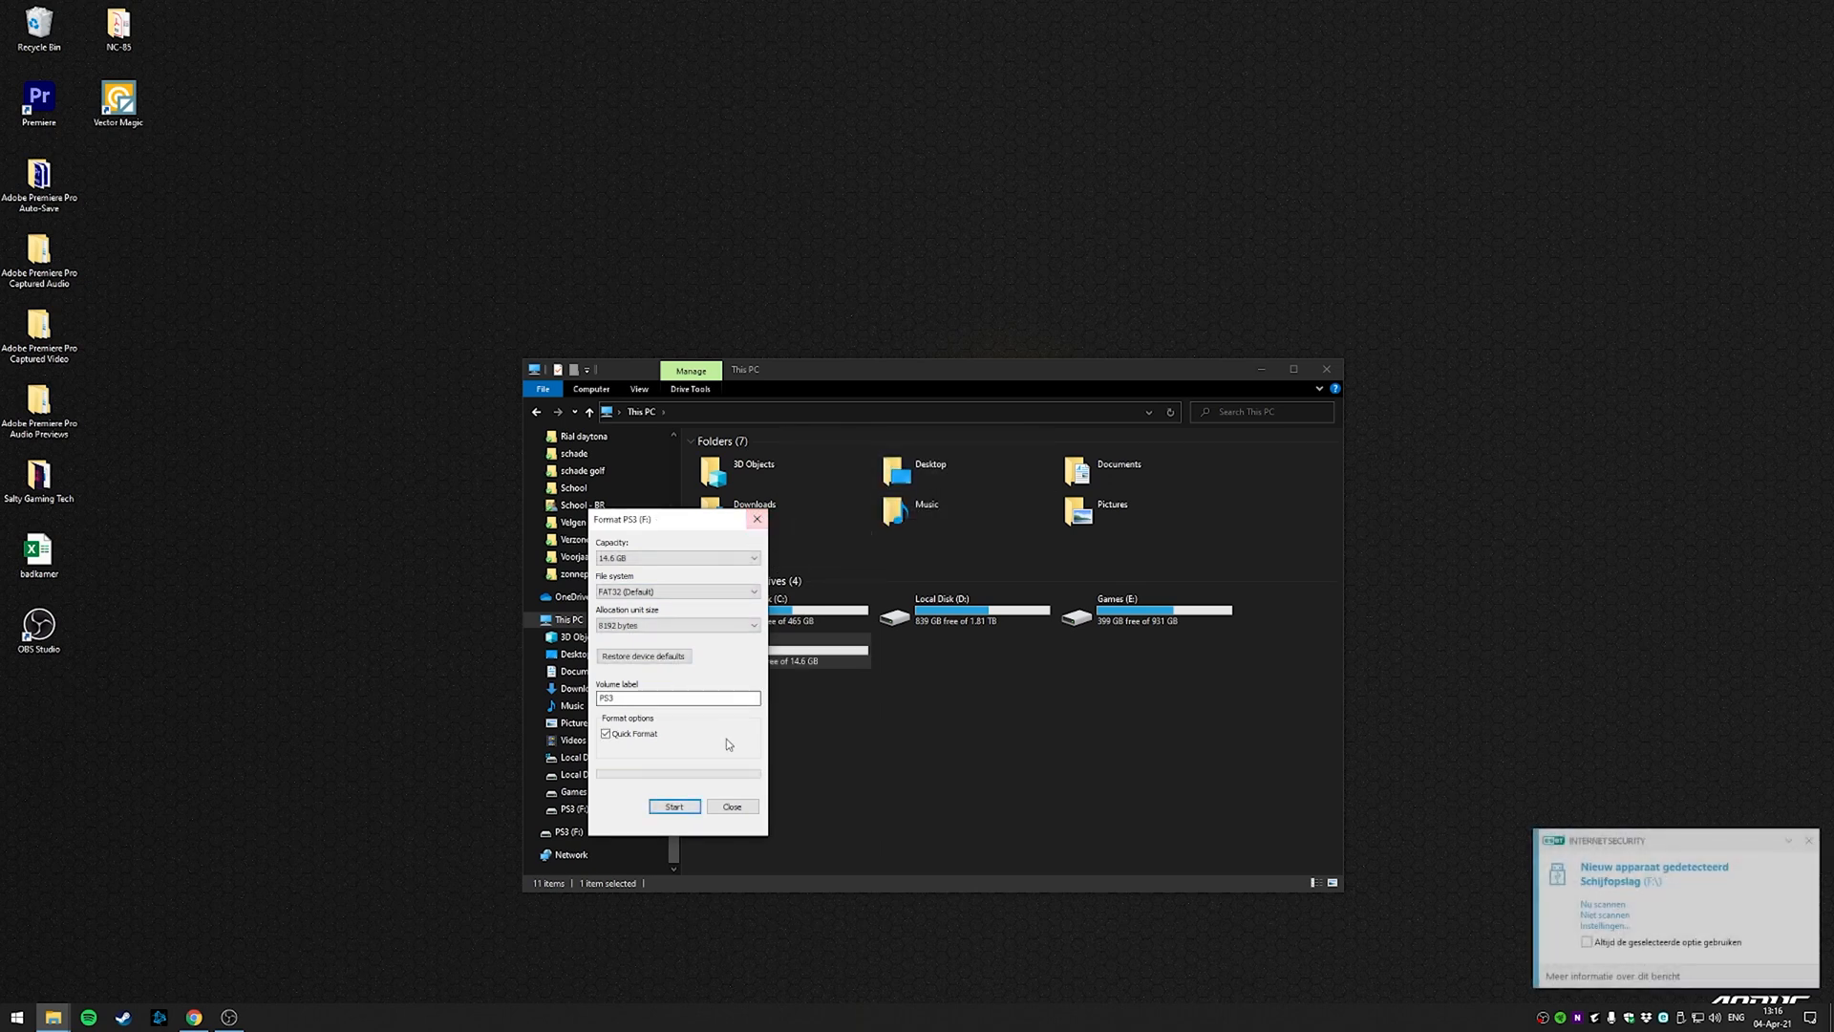
left_click(731, 806)
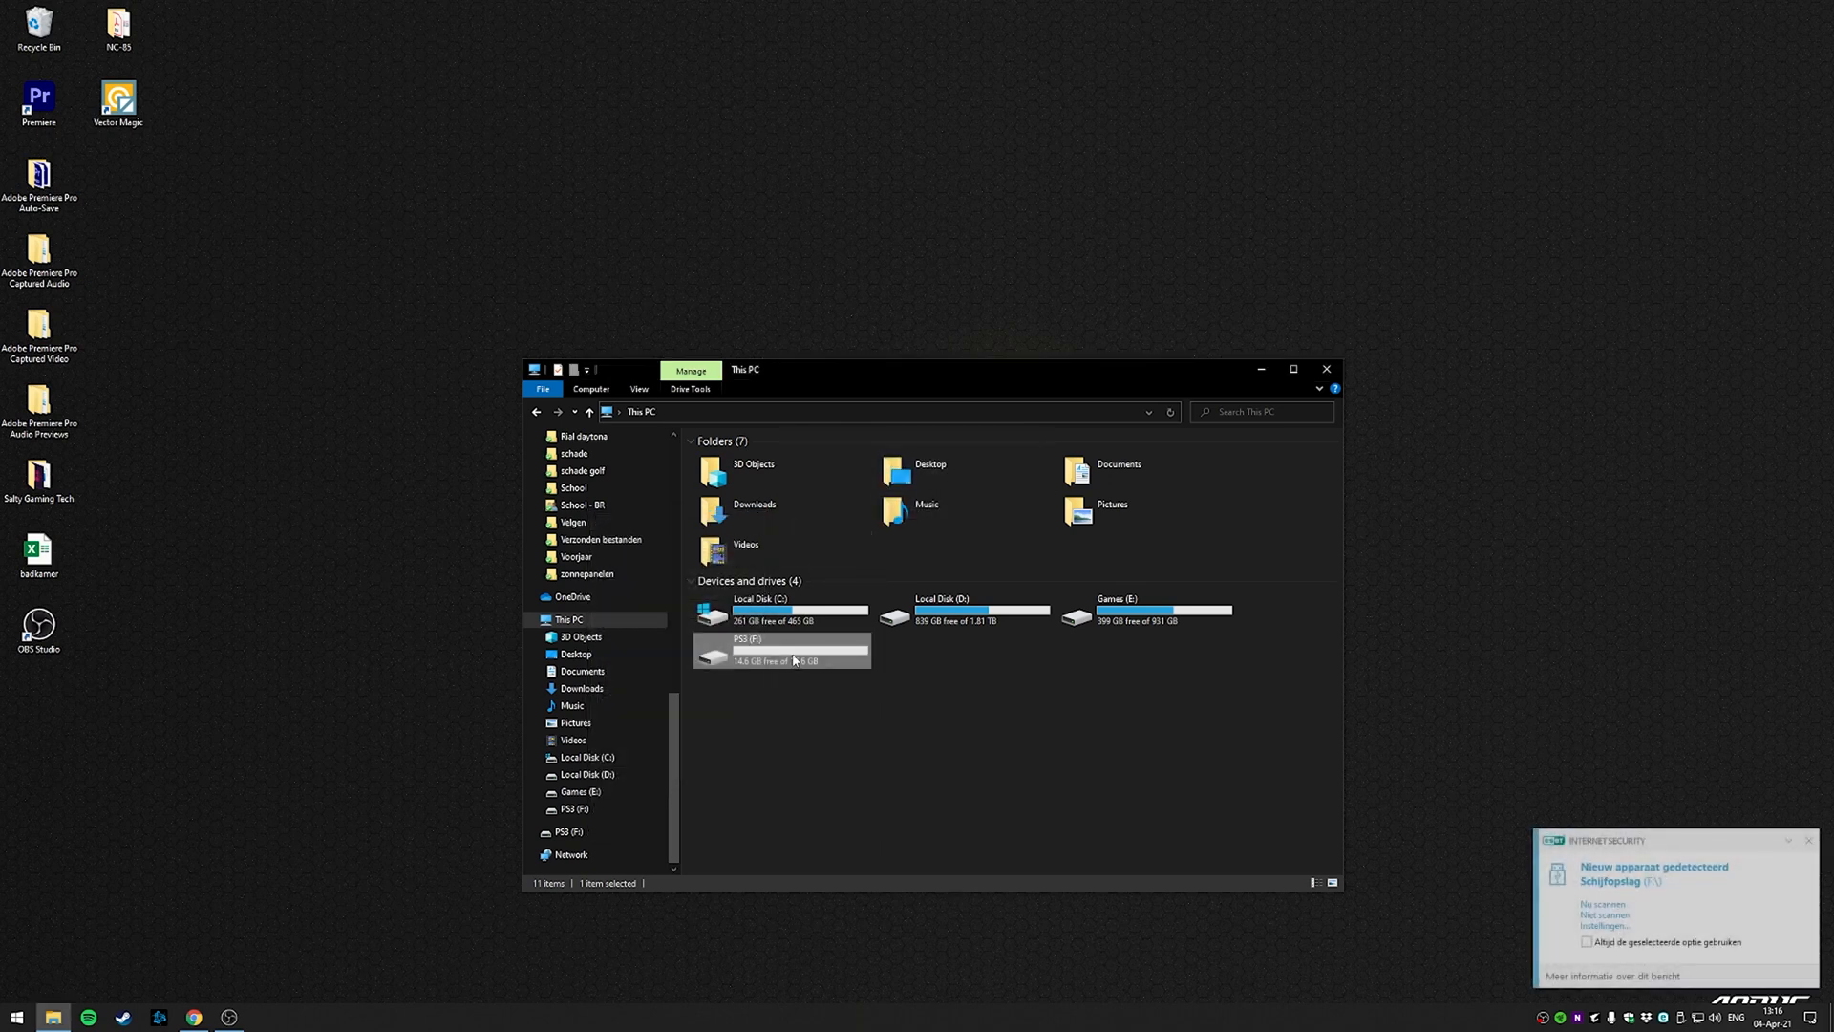
double_click(778, 643)
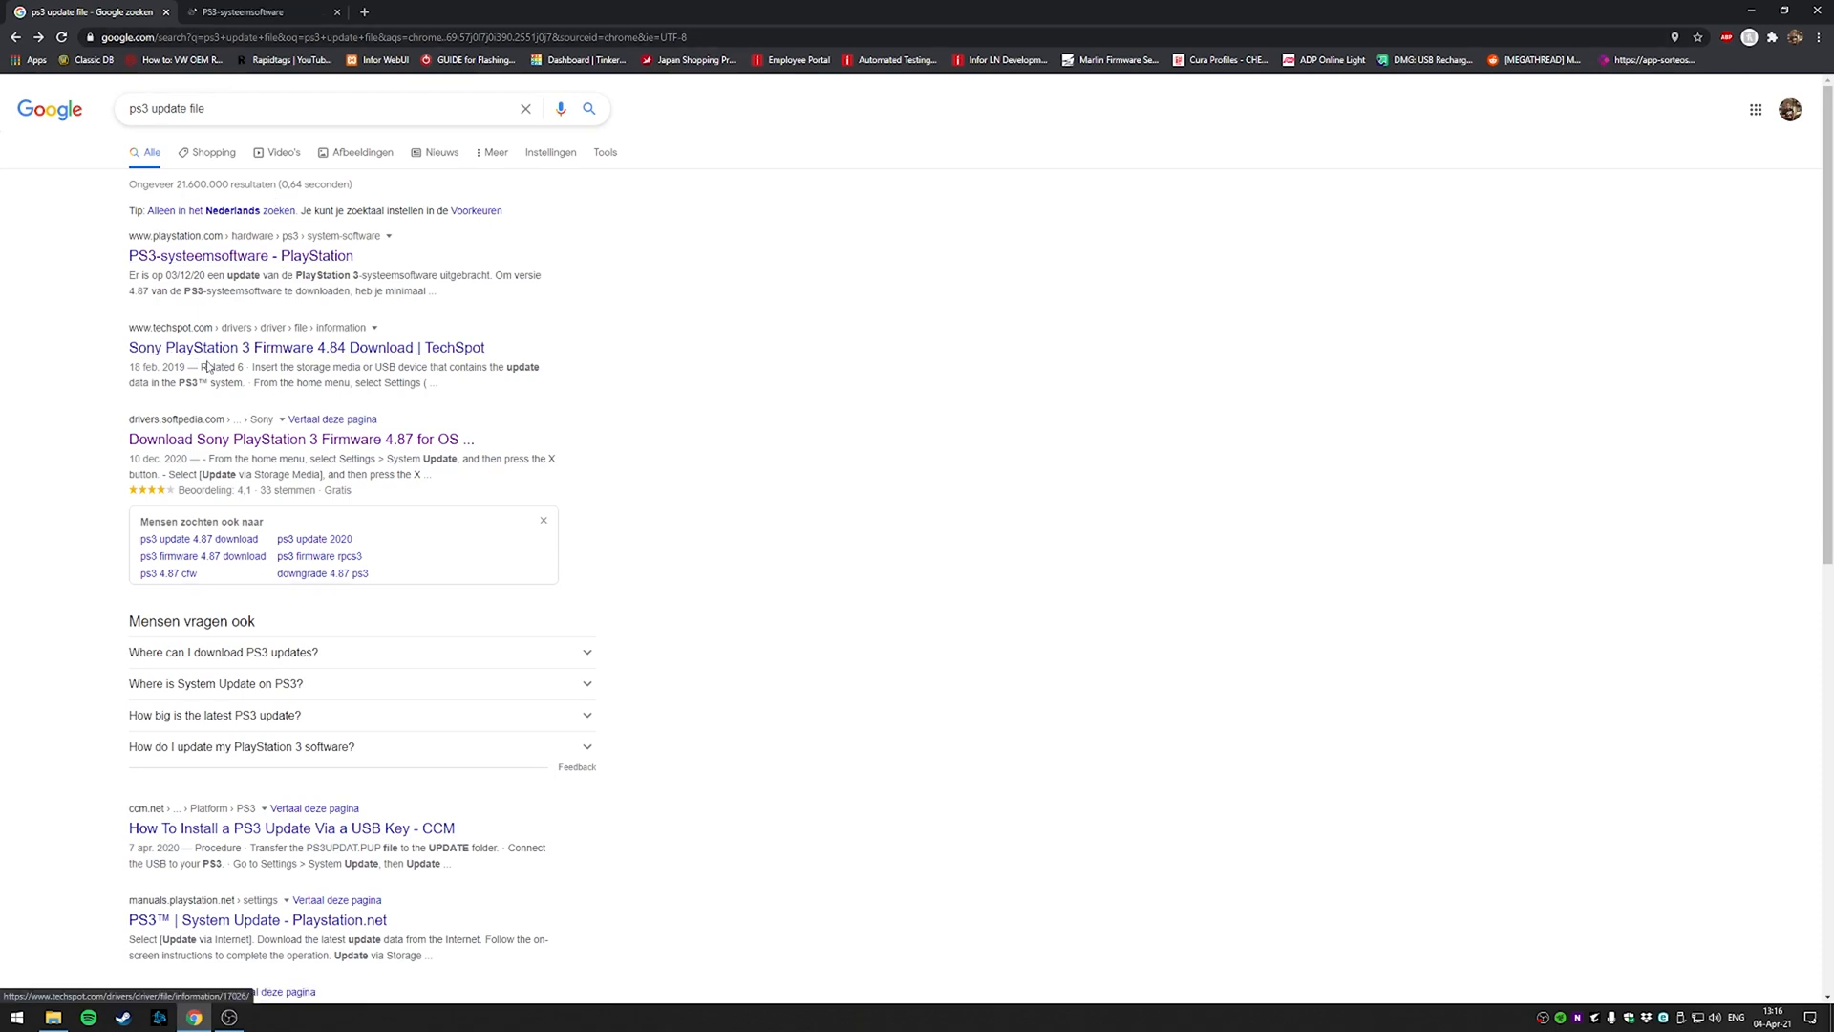
mouse_move(247, 444)
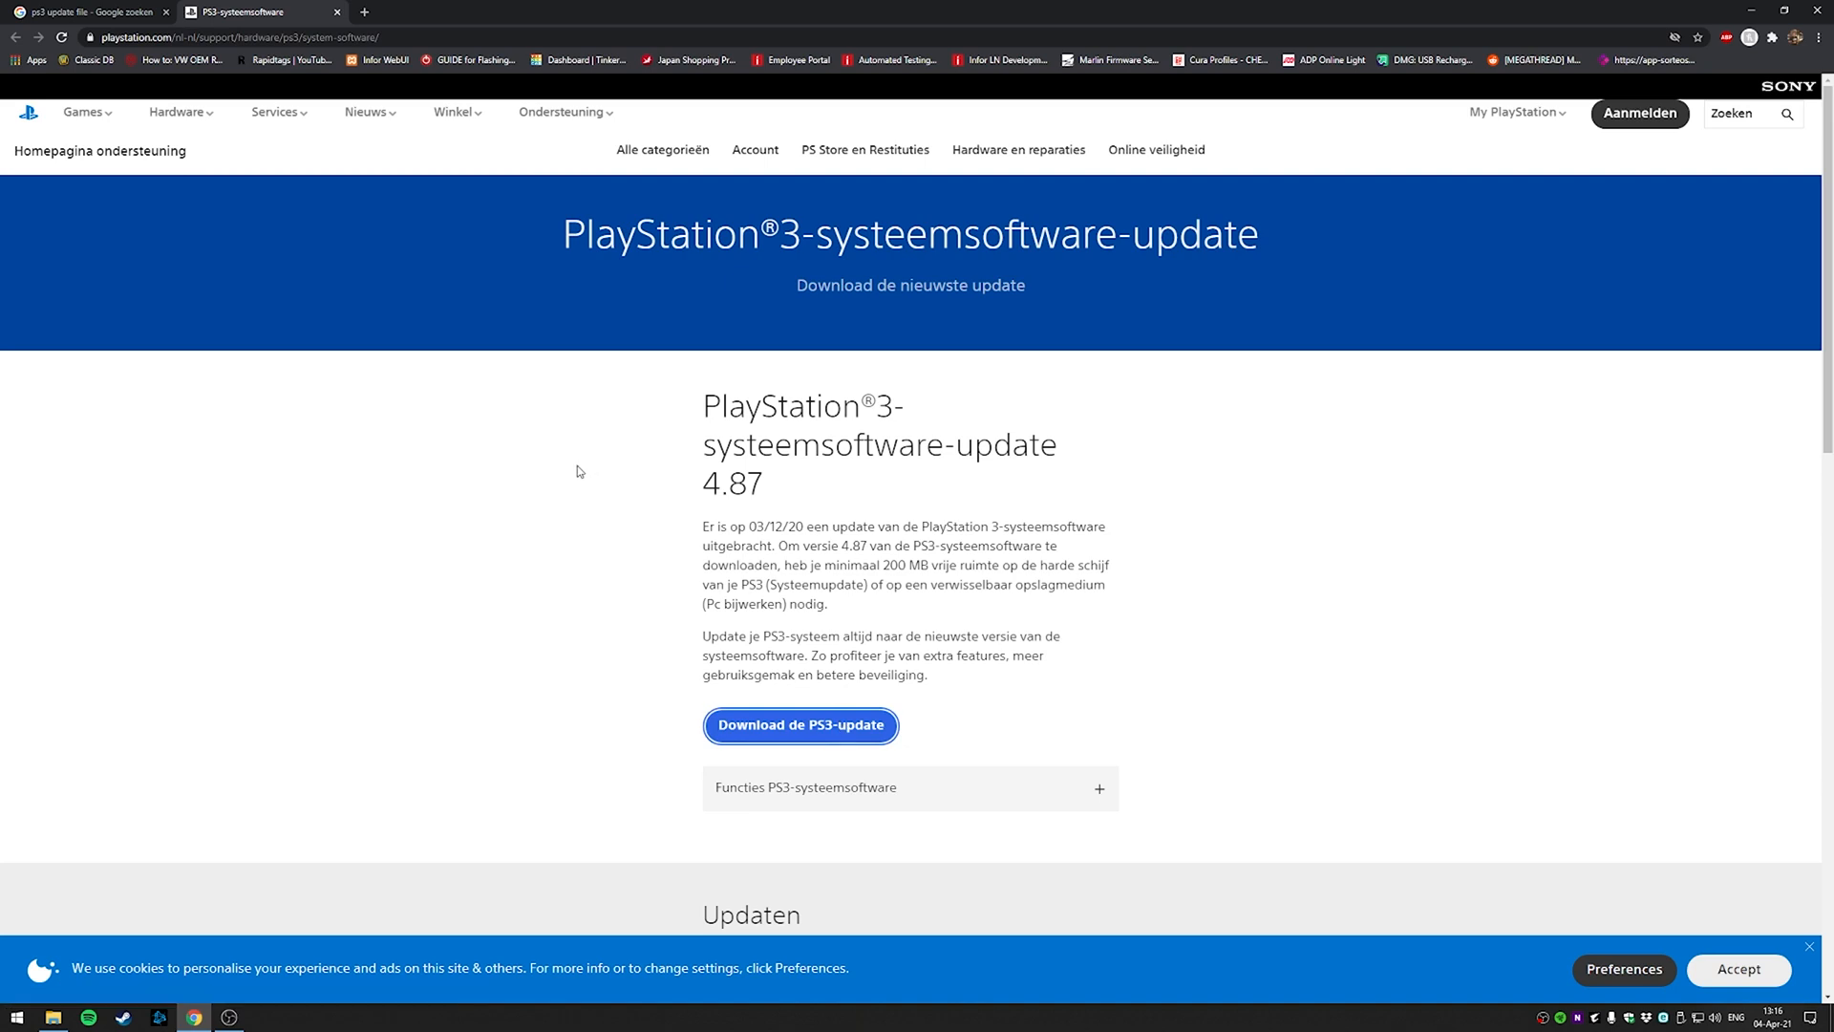
Expand and read 'Systeemsoftware bijwerken met behulp van een computer' on PlayStation's page.
scroll("down", 3)
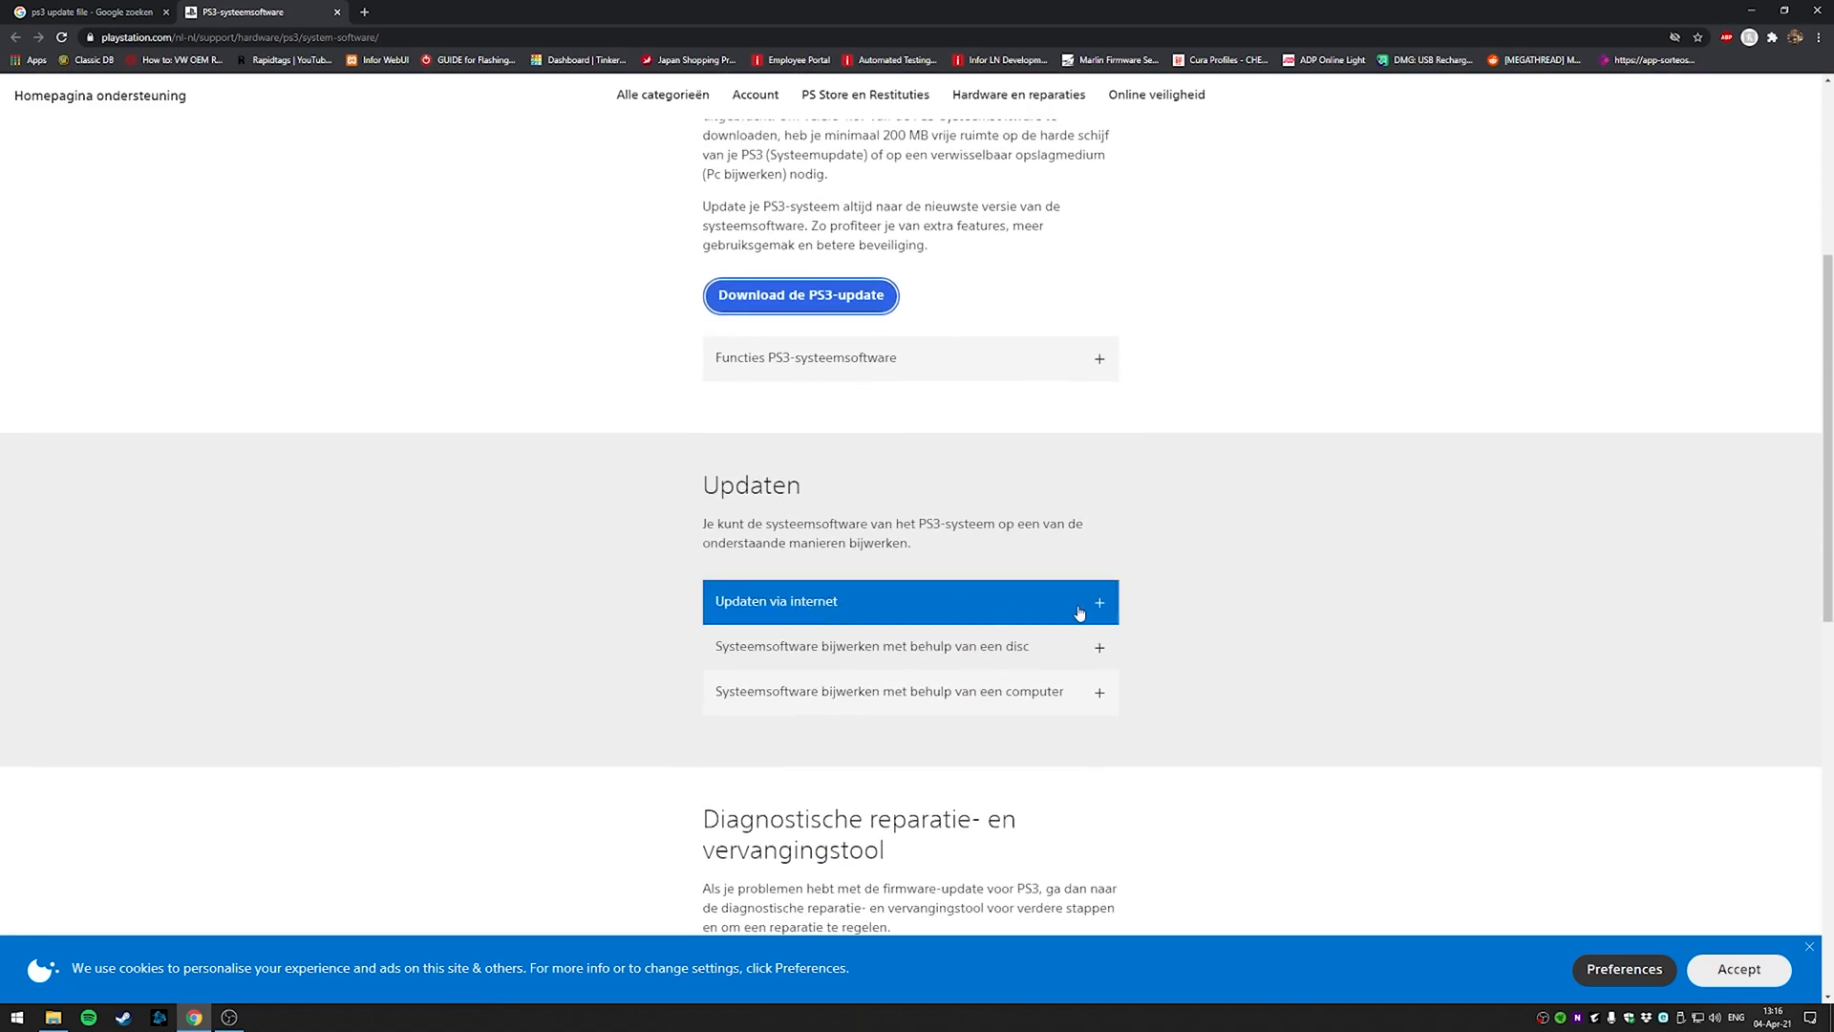
left_click(909, 690)
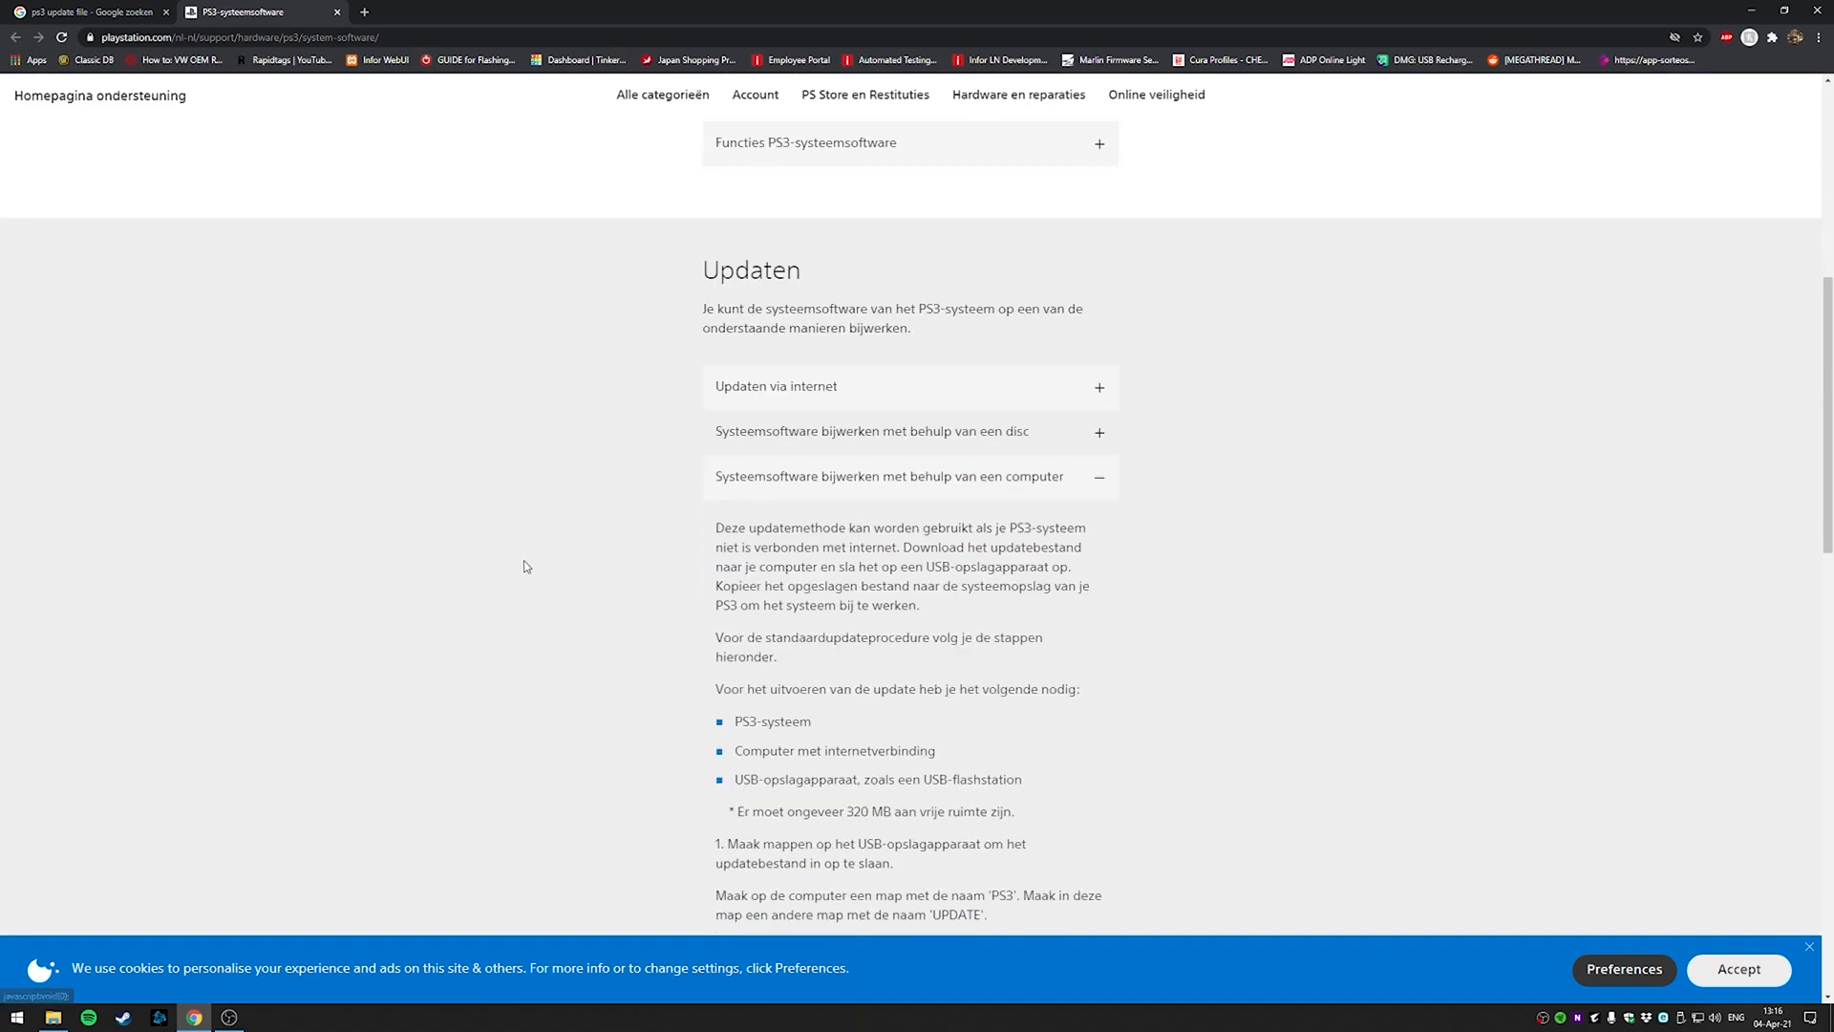
scroll("down", 3)
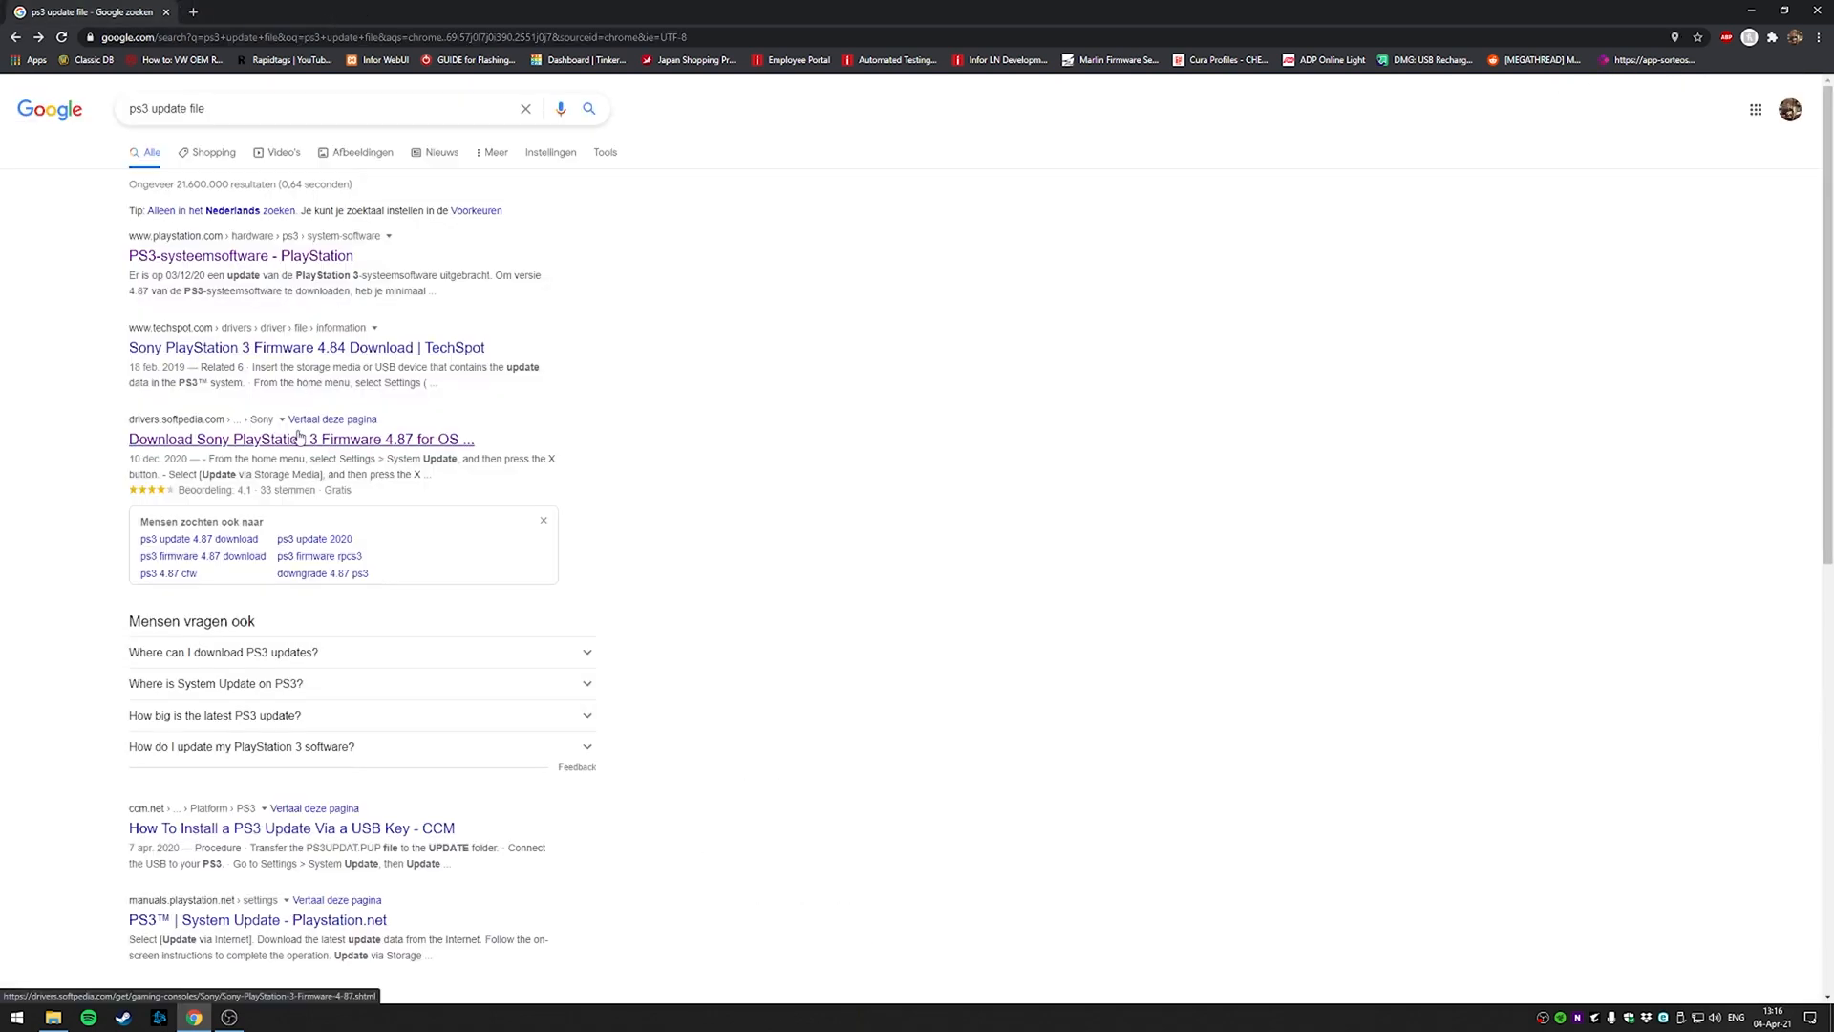
Get PS3 Firmware 4.87 from Softpedia via Softpedia Secure Download (US).
left_click(299, 439)
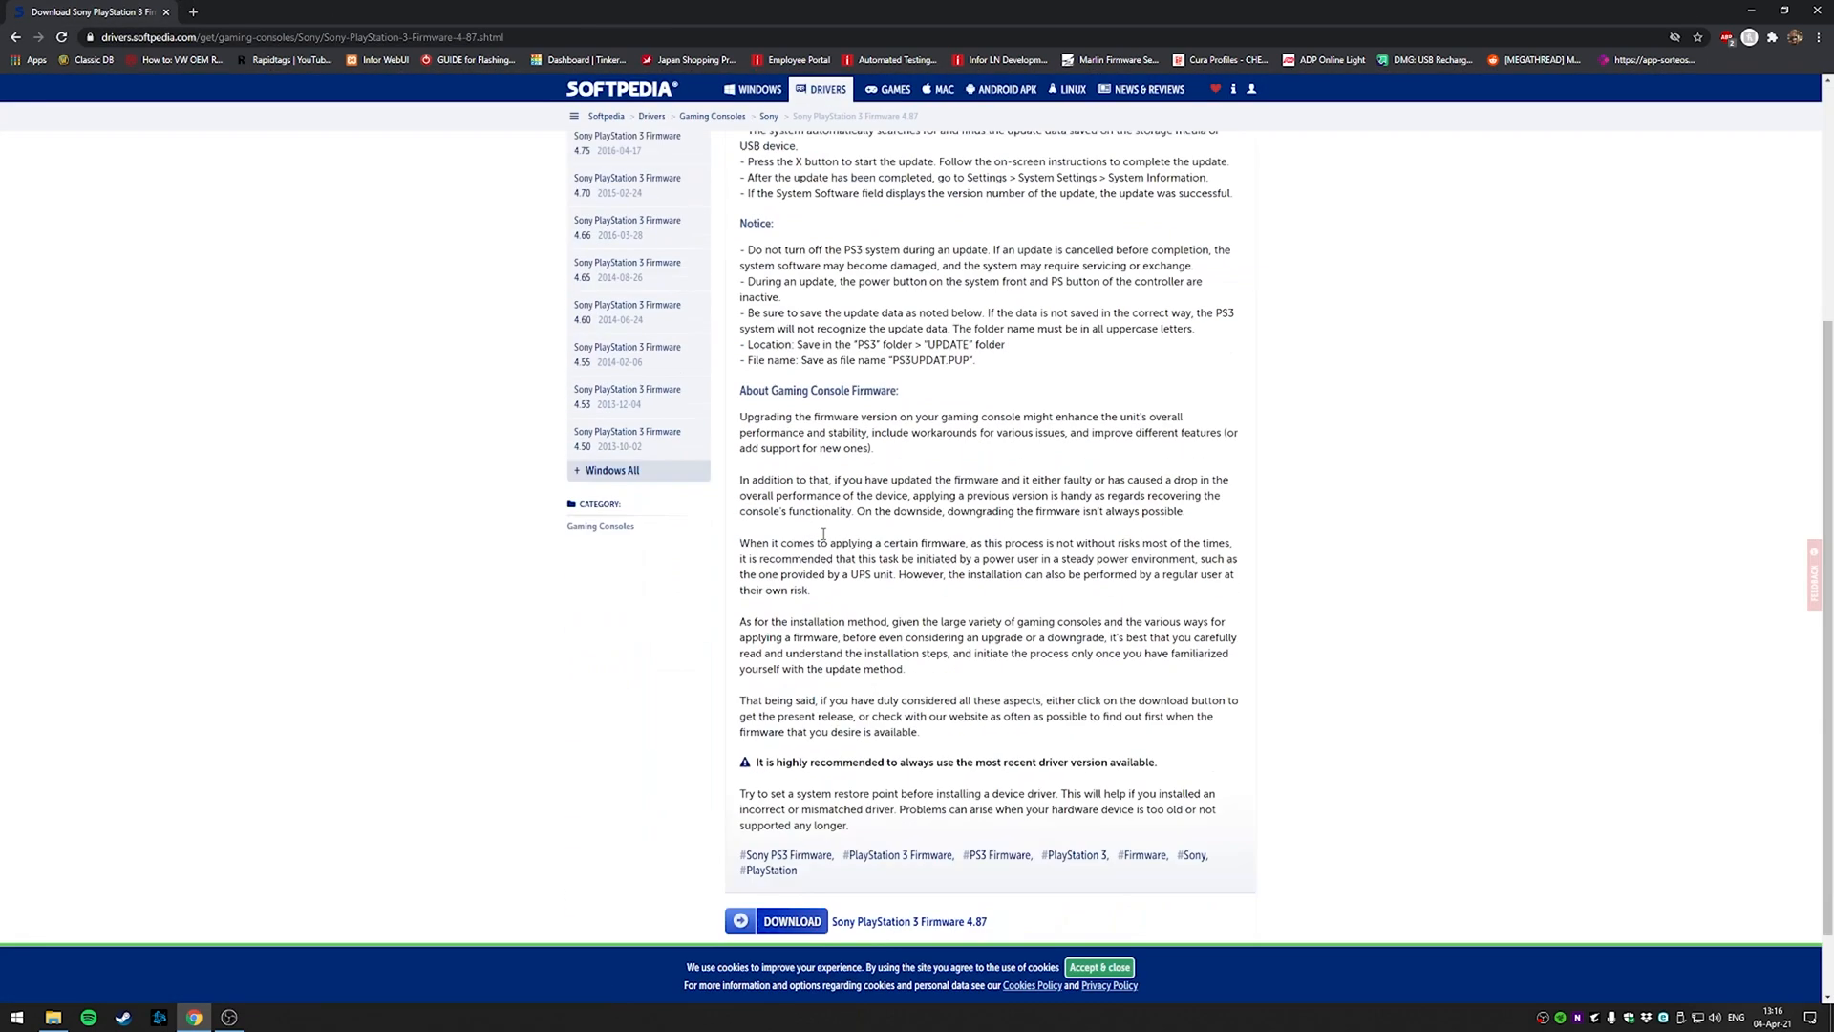
left_click(791, 921)
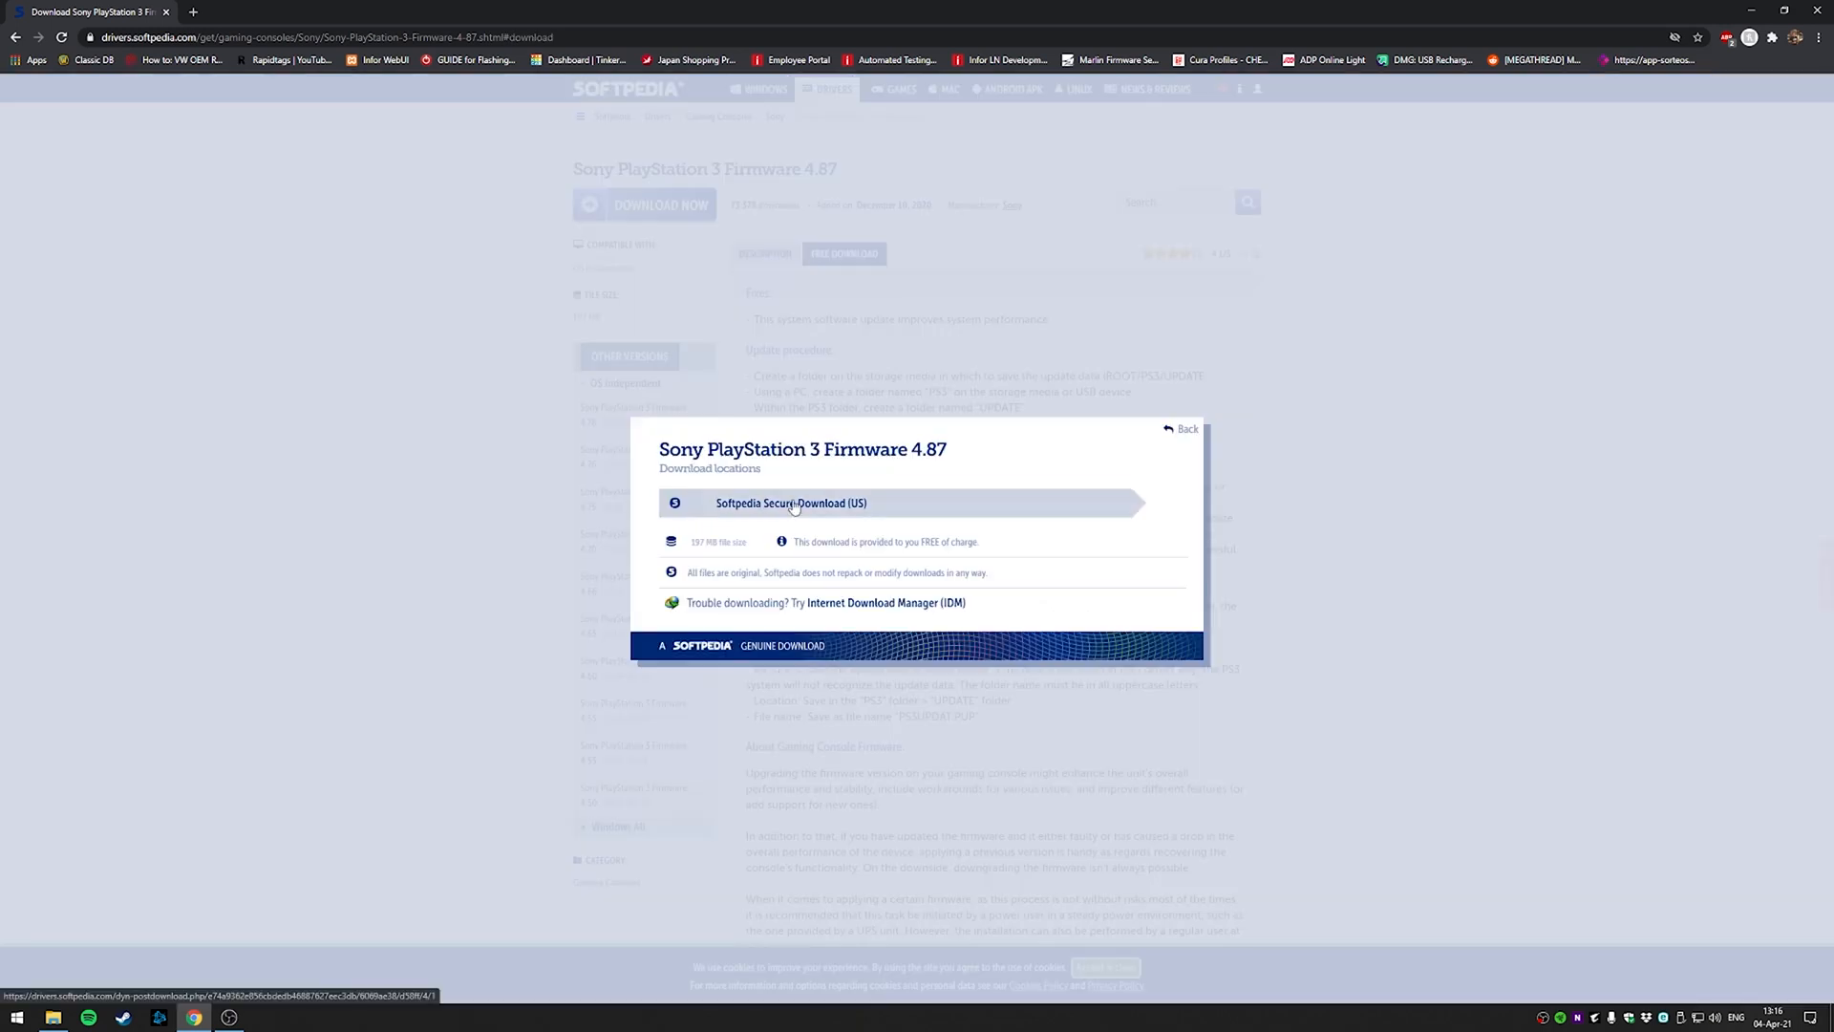
left_click(792, 504)
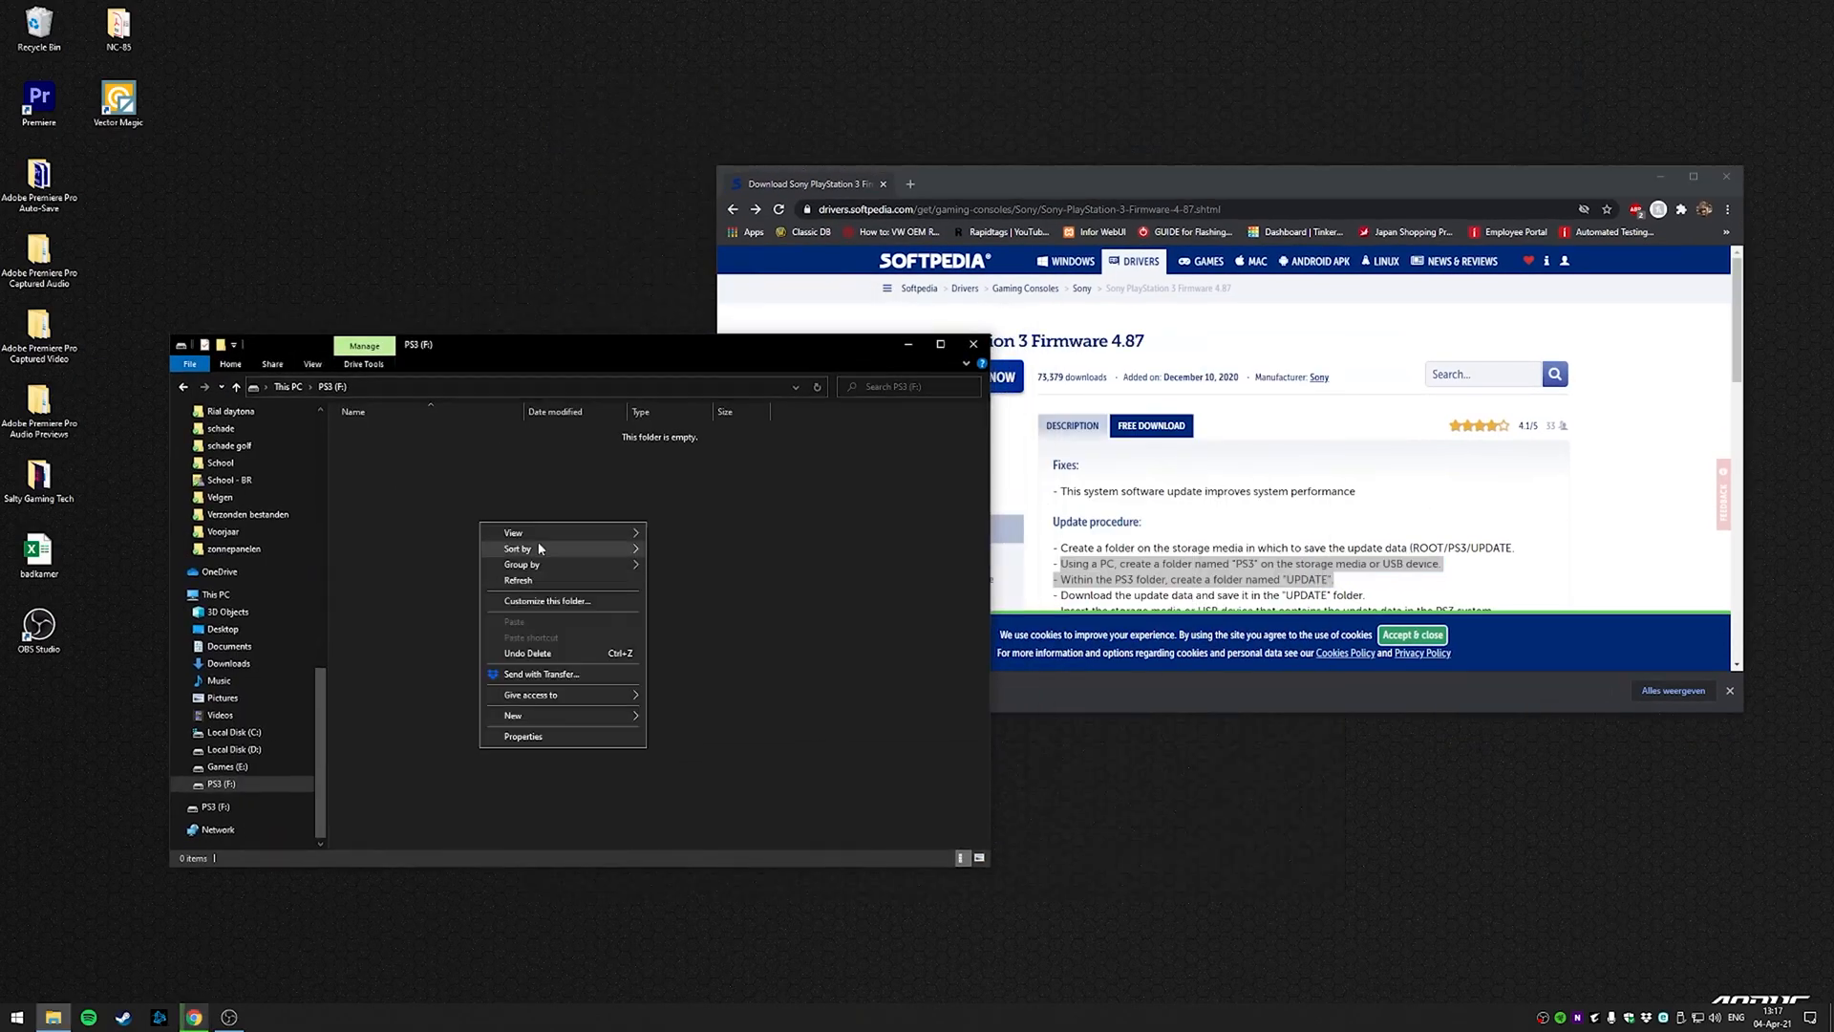
Start adding a new folder in the empty PS3 (F:) drive.
left_click(512, 715)
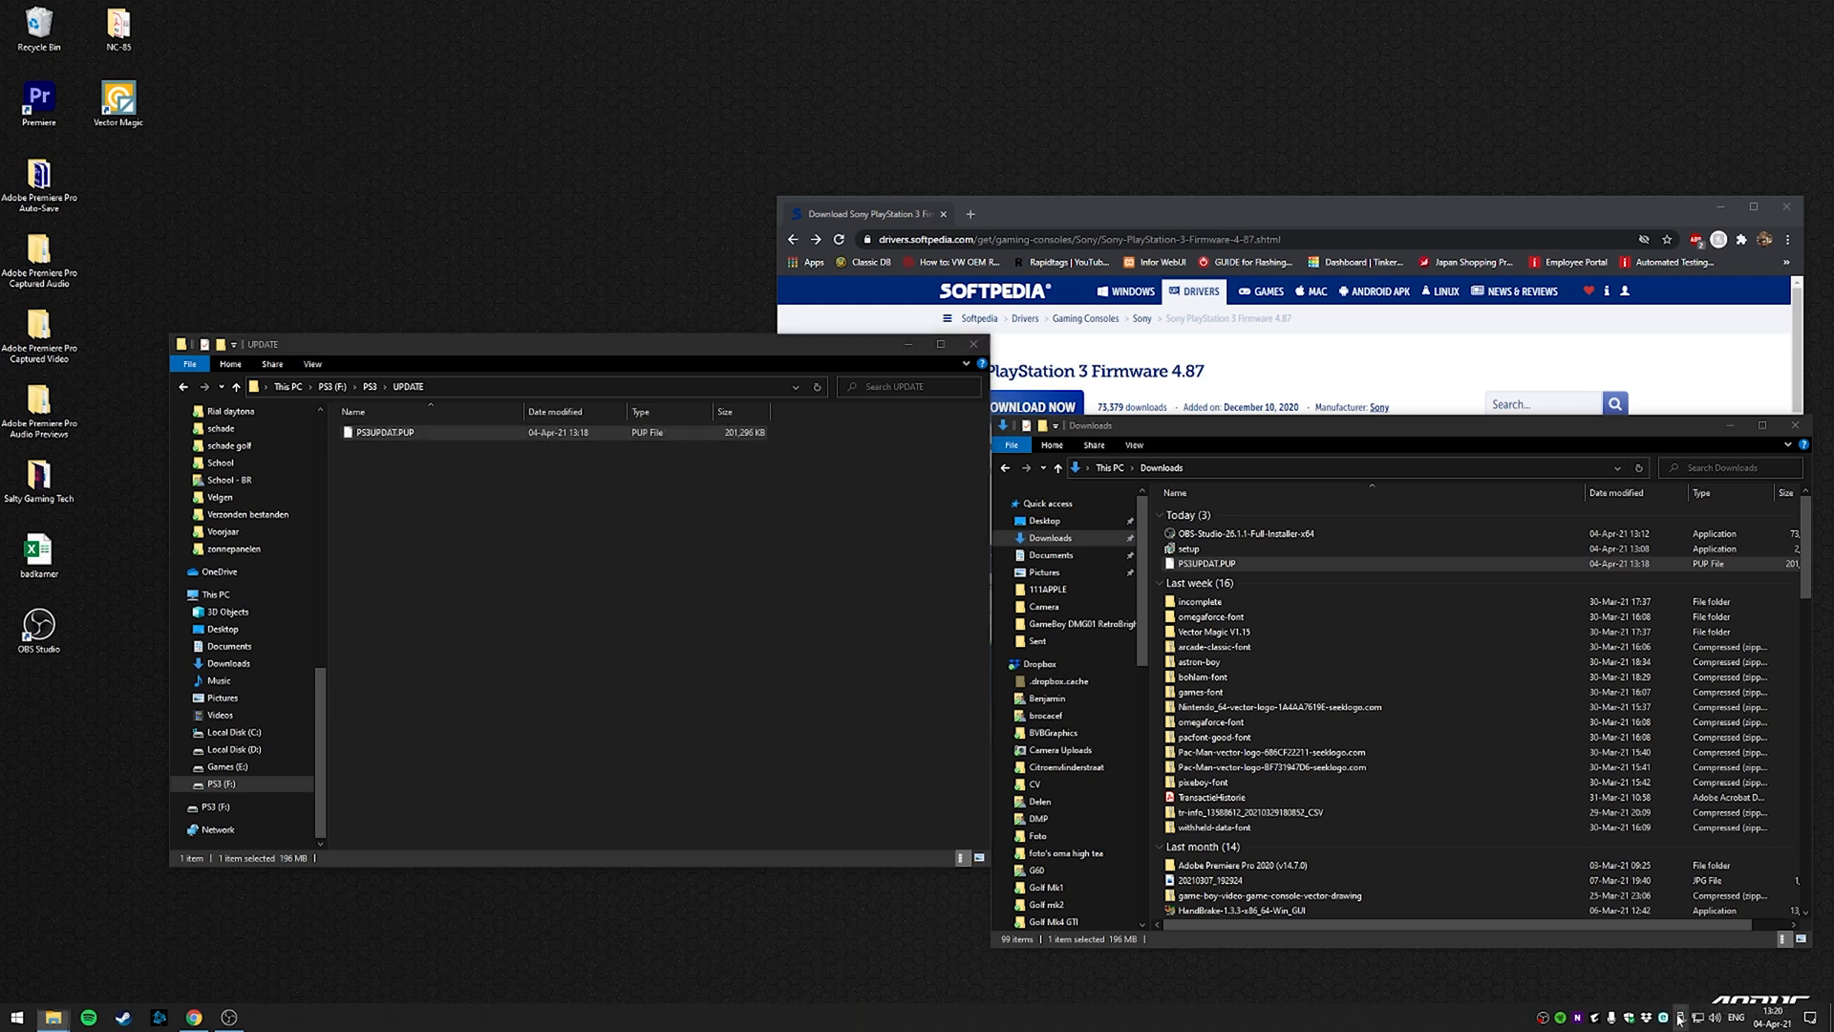
mouse_move(1692, 989)
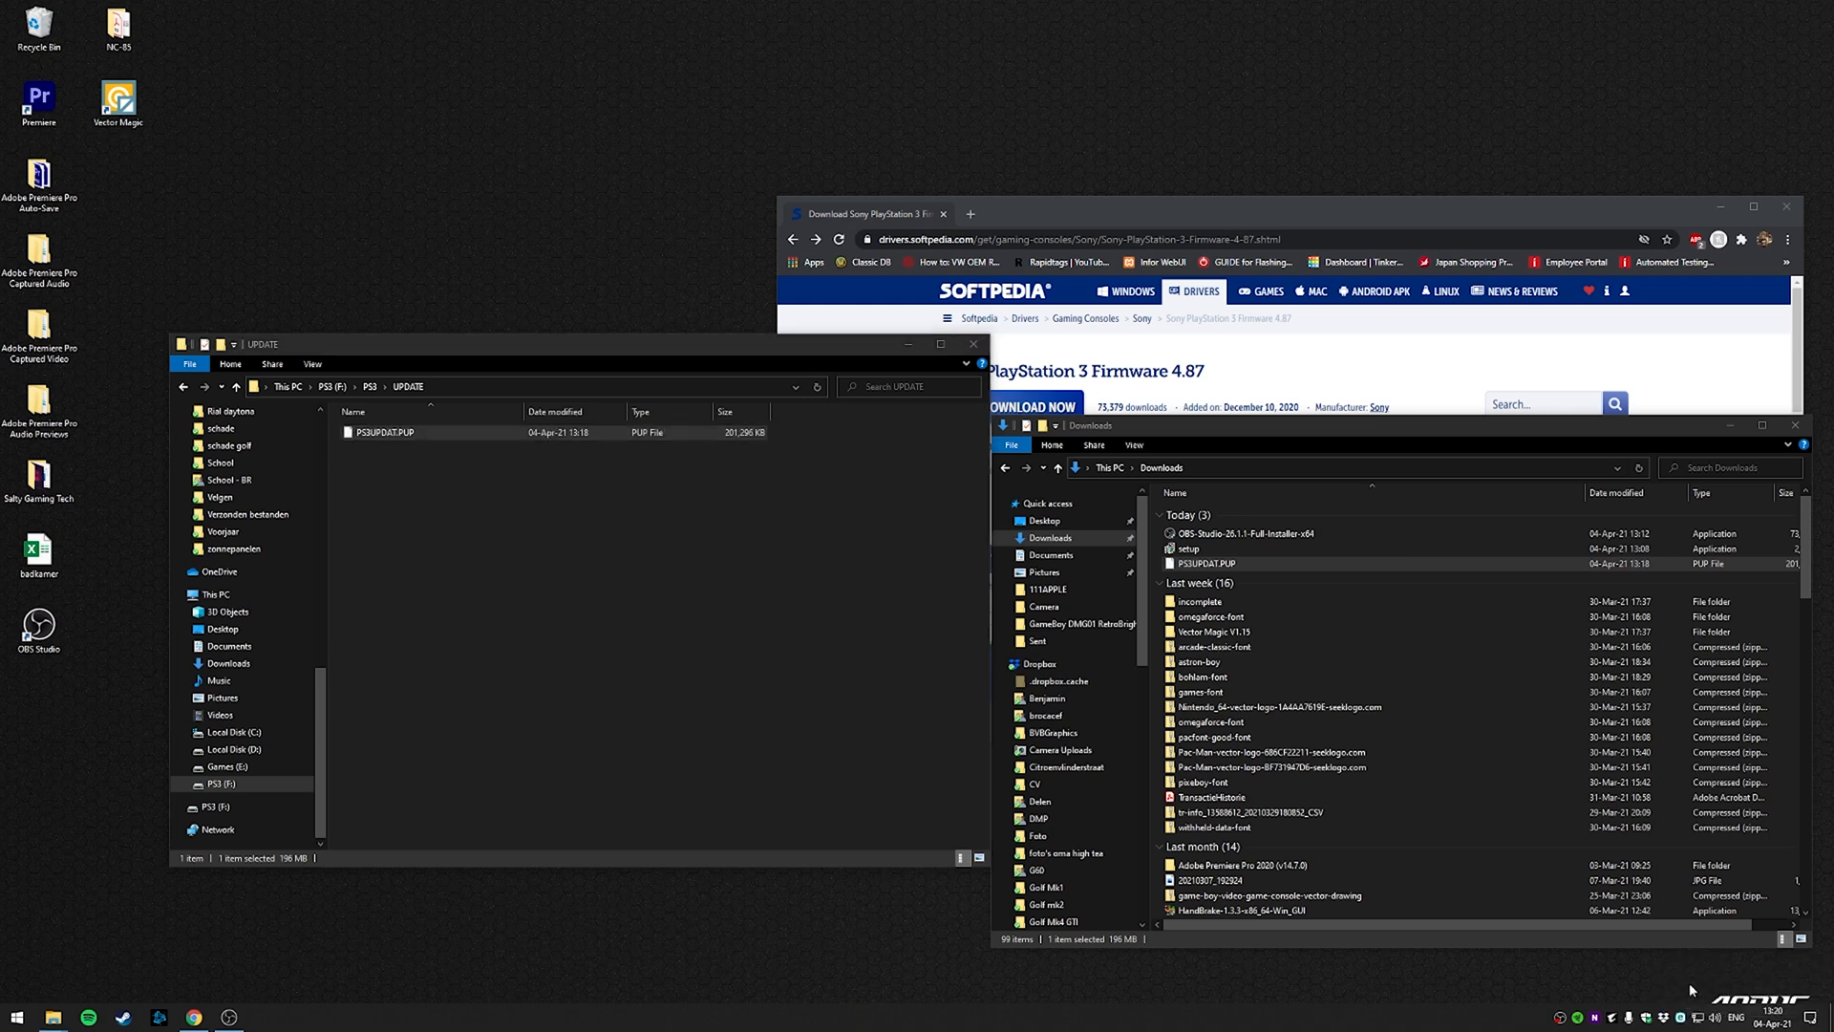